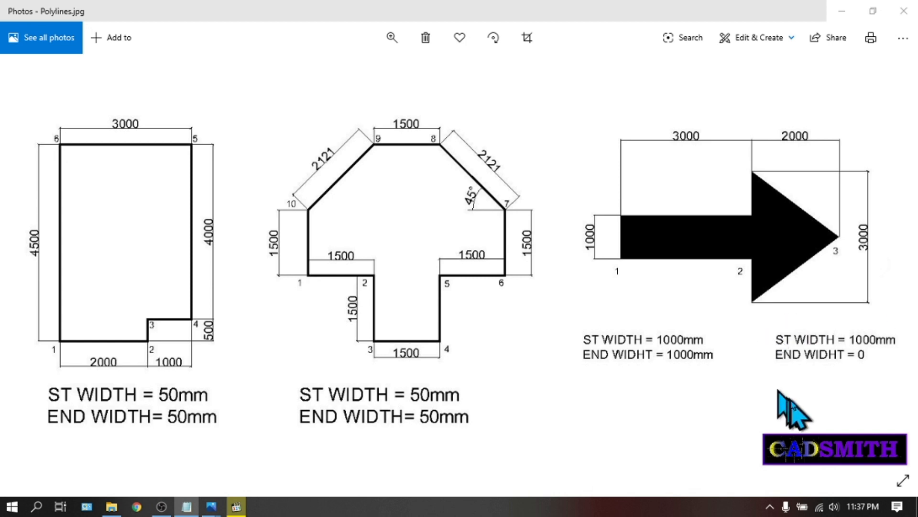
mouse_move(790, 406)
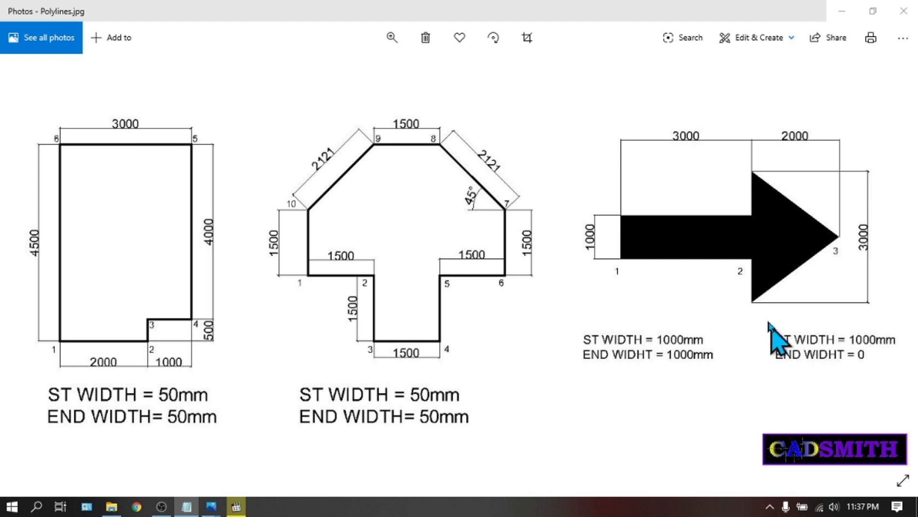
mouse_move(211, 506)
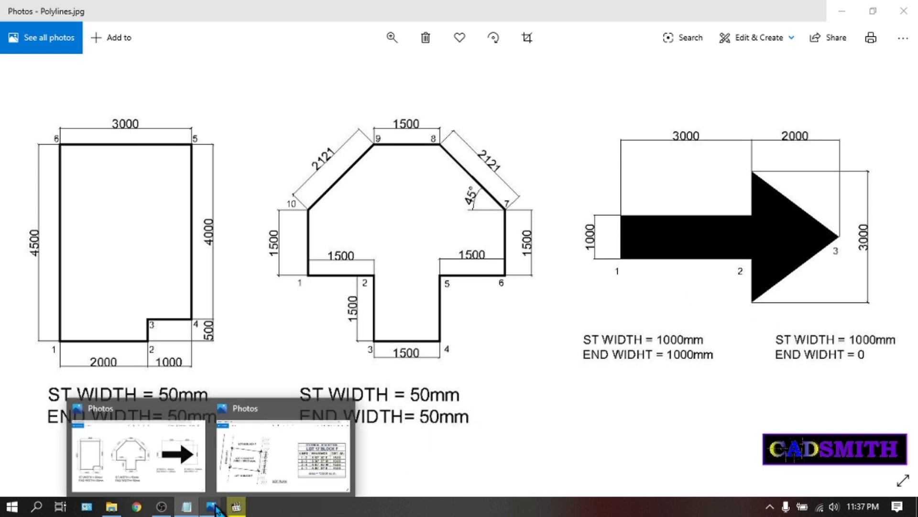
Switch to the LOT BEARING image in Photos showing the Lot 17 Block F plan.
left_click(283, 454)
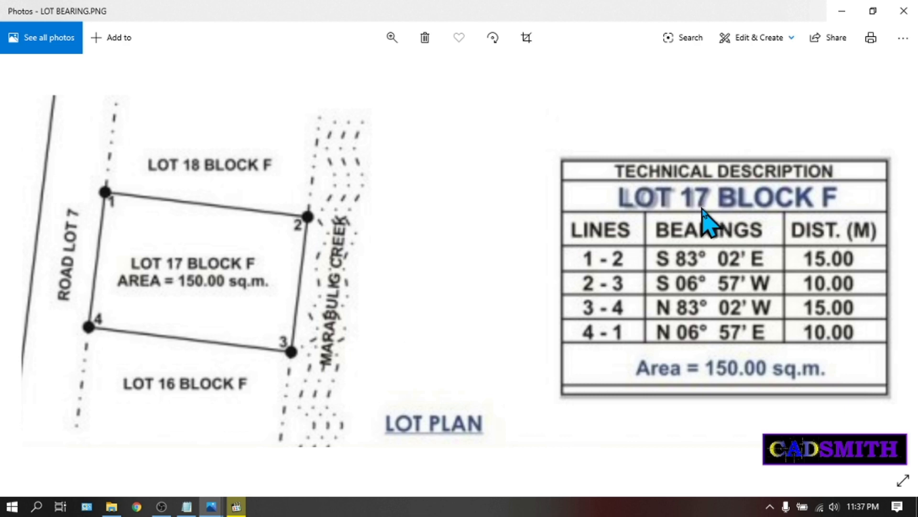
mouse_move(682, 342)
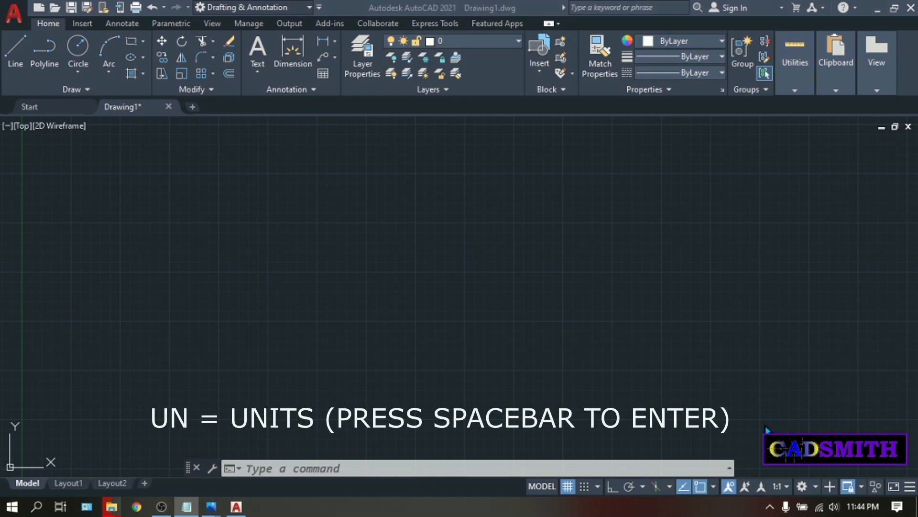
Set drawing units to Millimeters insertion scale with length precision 0.
key("space")
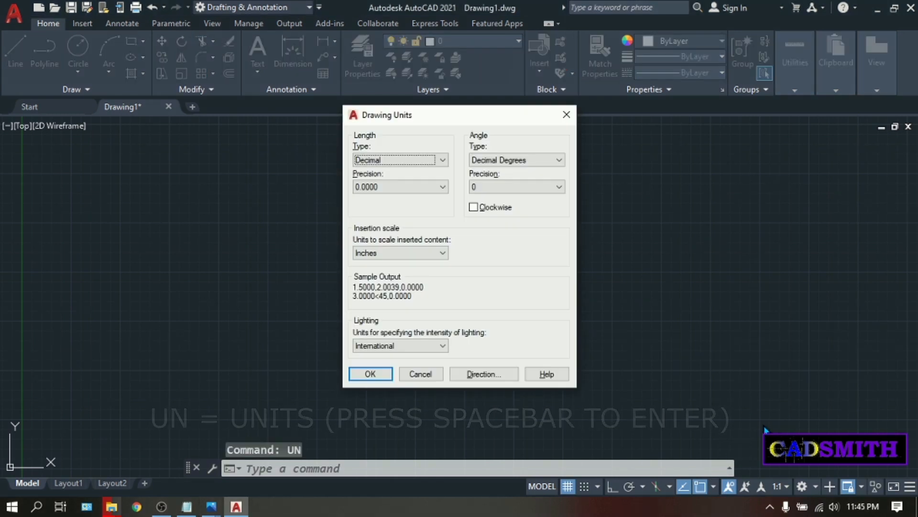
mouse_move(366, 246)
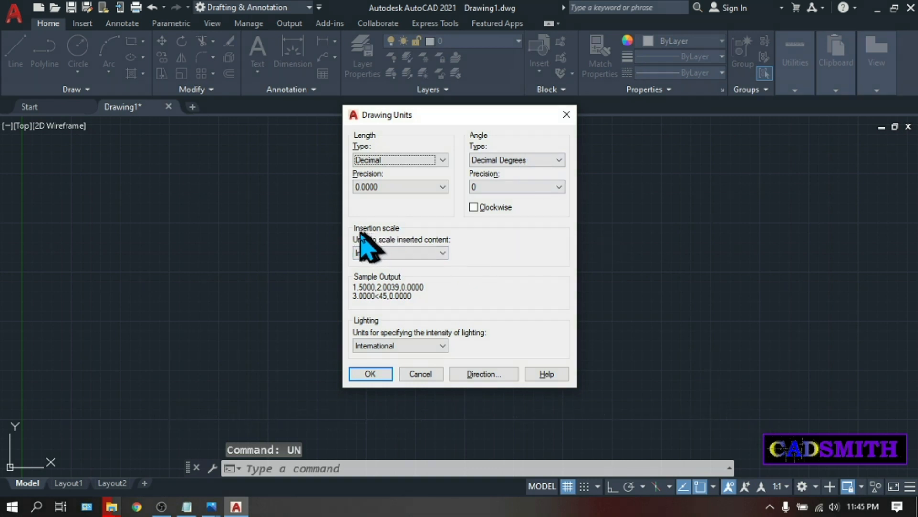
left_click(441, 253)
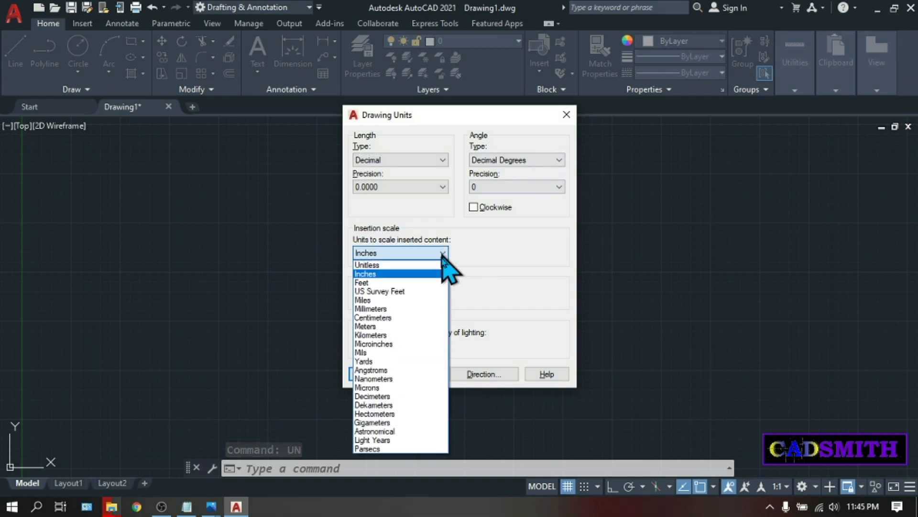
left_click(371, 309)
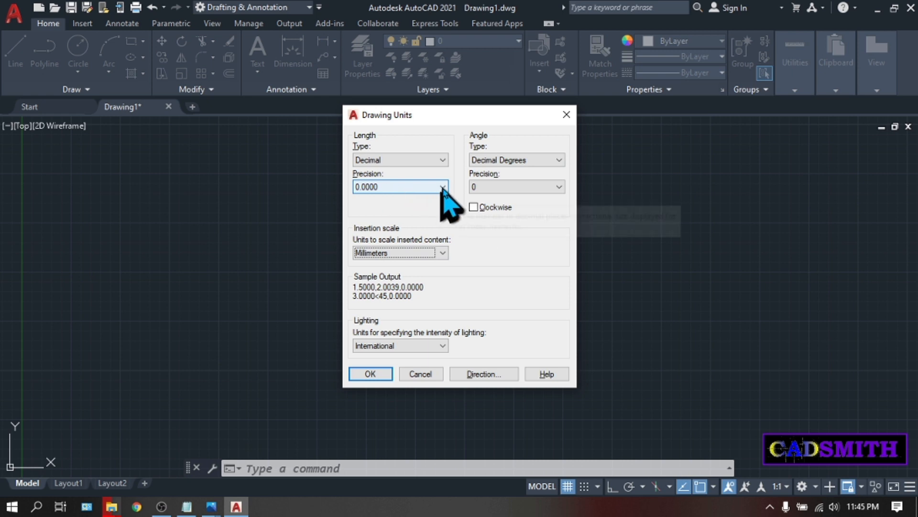
left_click(441, 186)
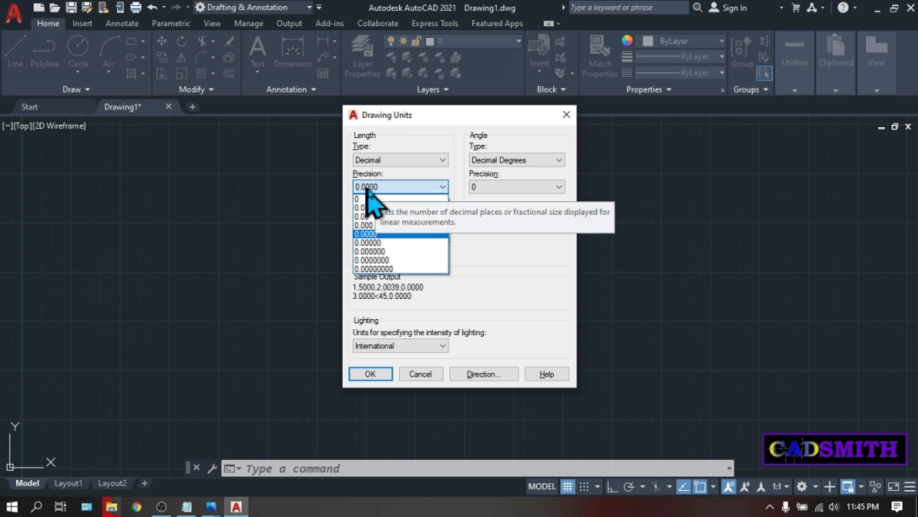
mouse_move(367, 199)
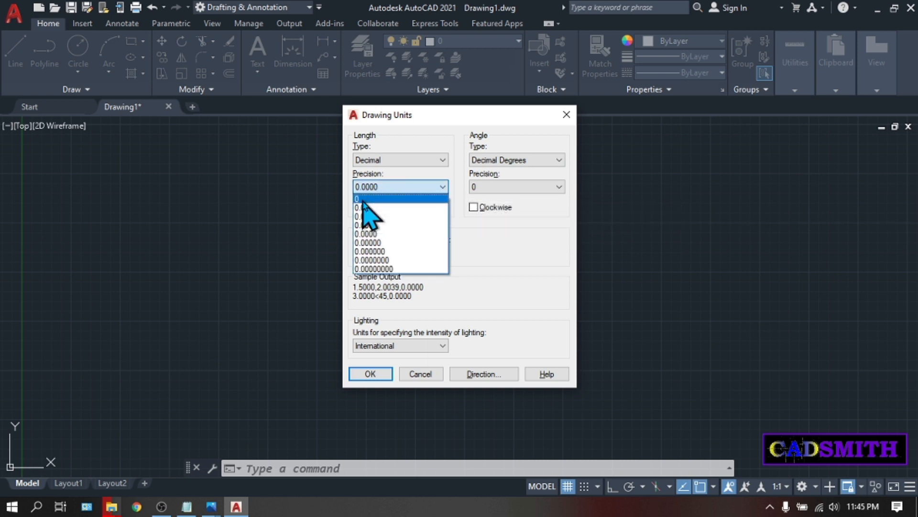
left_click(357, 199)
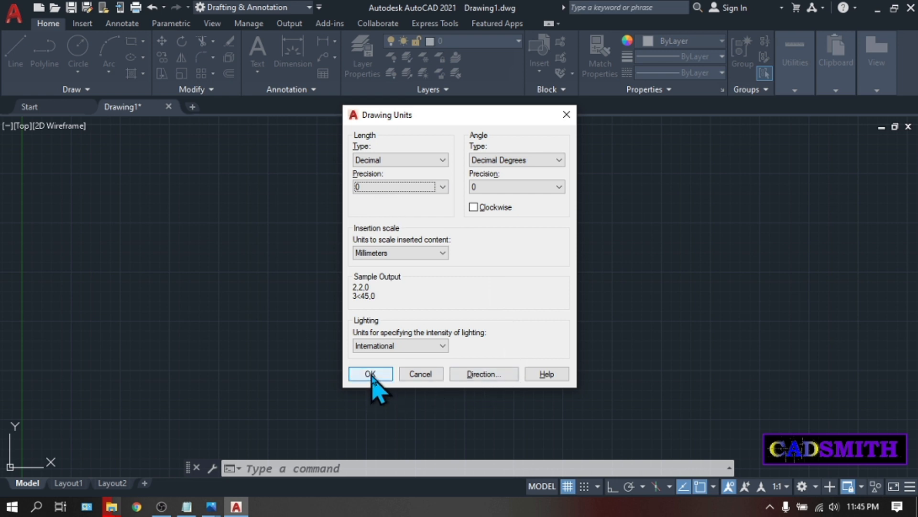
left_click(371, 374)
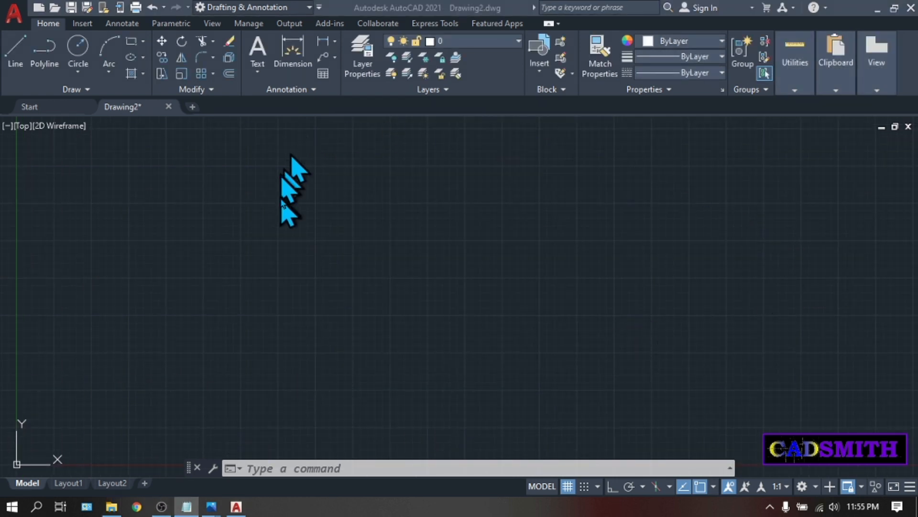
mouse_move(597, 337)
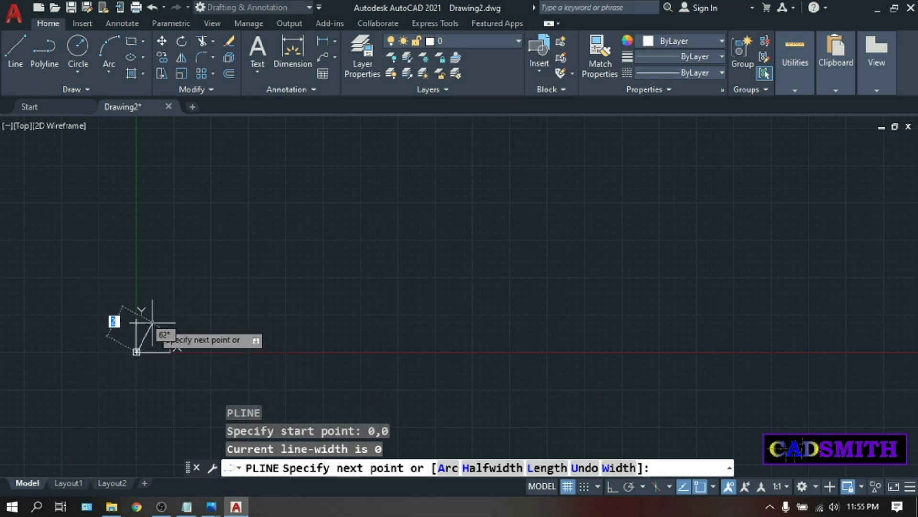
mouse_move(533, 326)
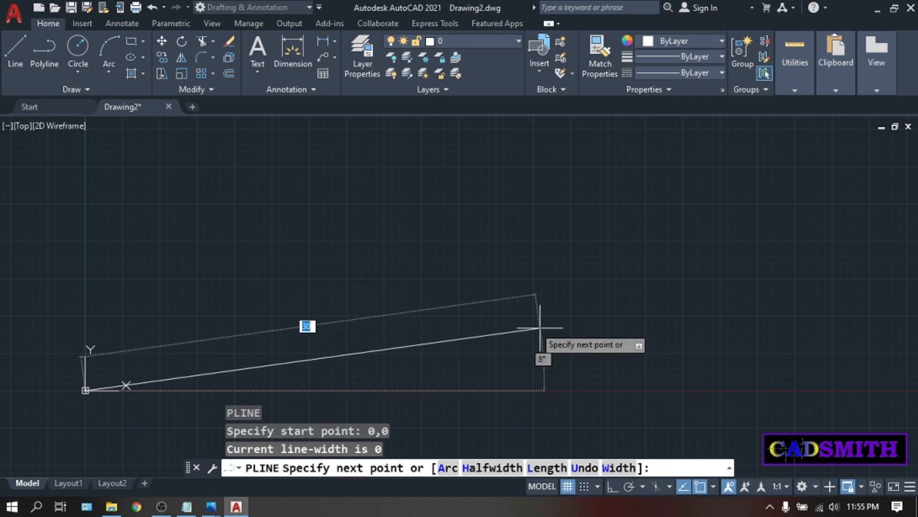
mouse_move(430, 219)
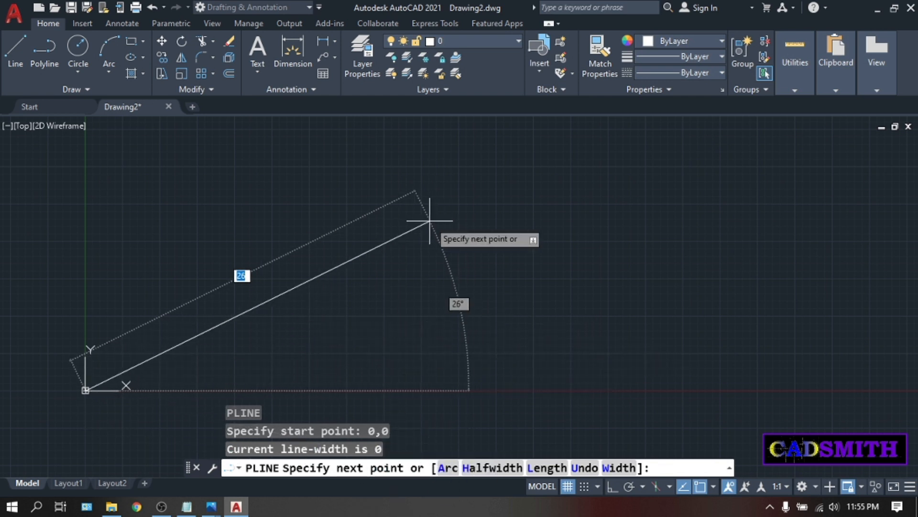
key("f8")
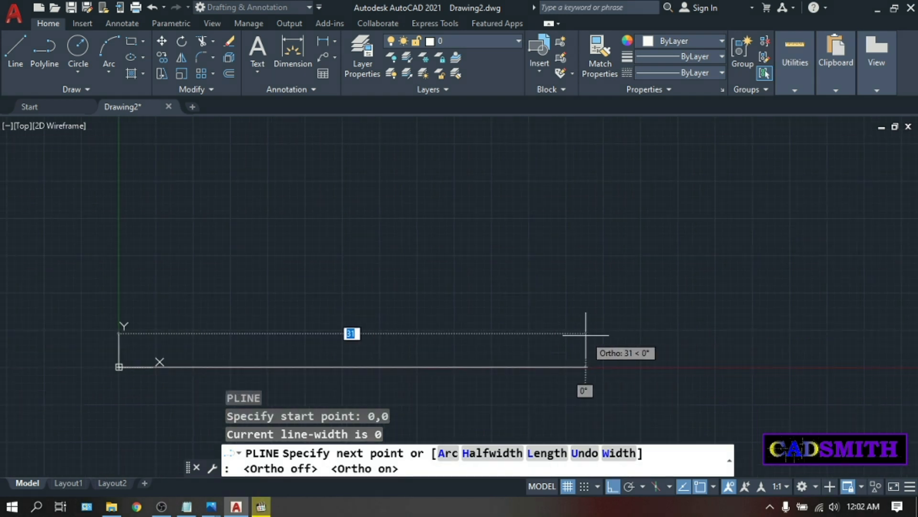
mouse_move(220, 304)
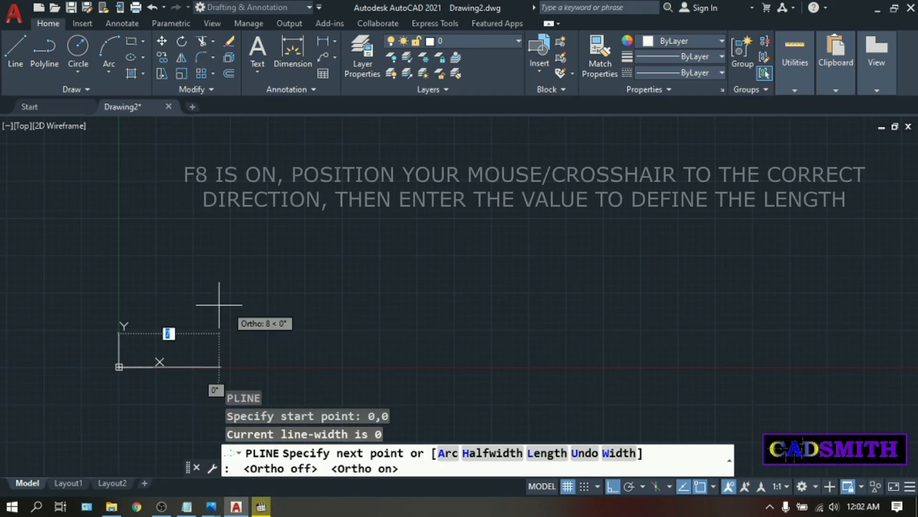
mouse_move(32, 343)
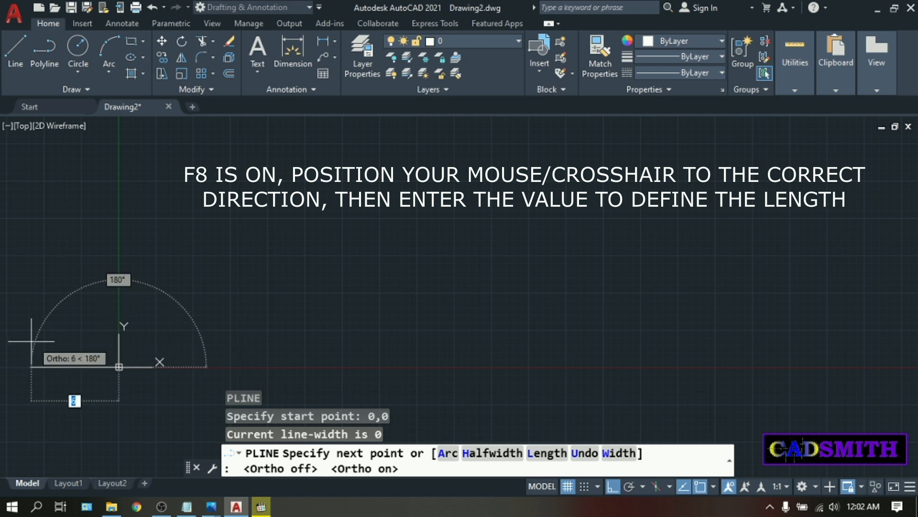
mouse_move(205, 342)
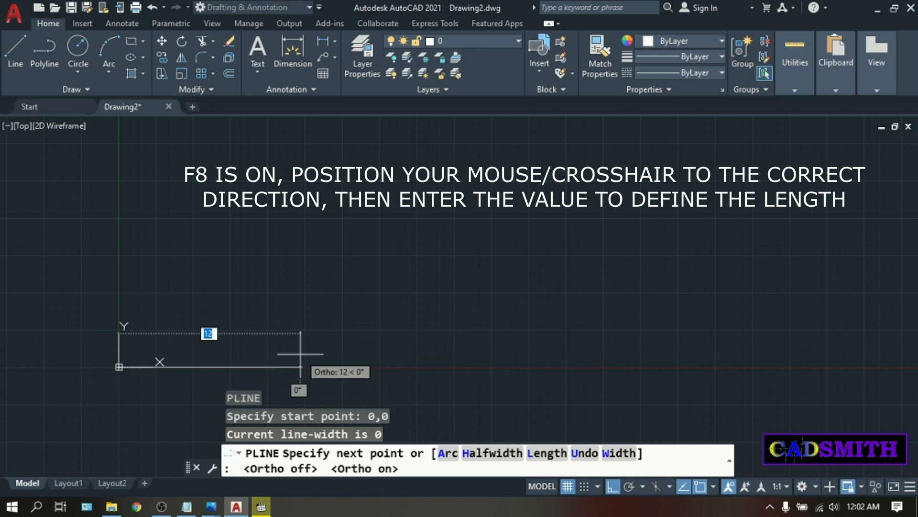
mouse_move(829, 349)
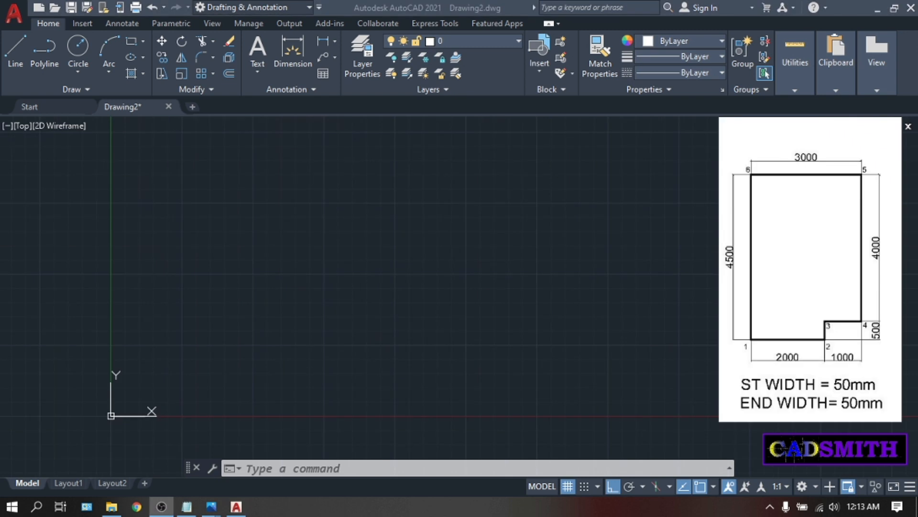
mouse_move(368, 347)
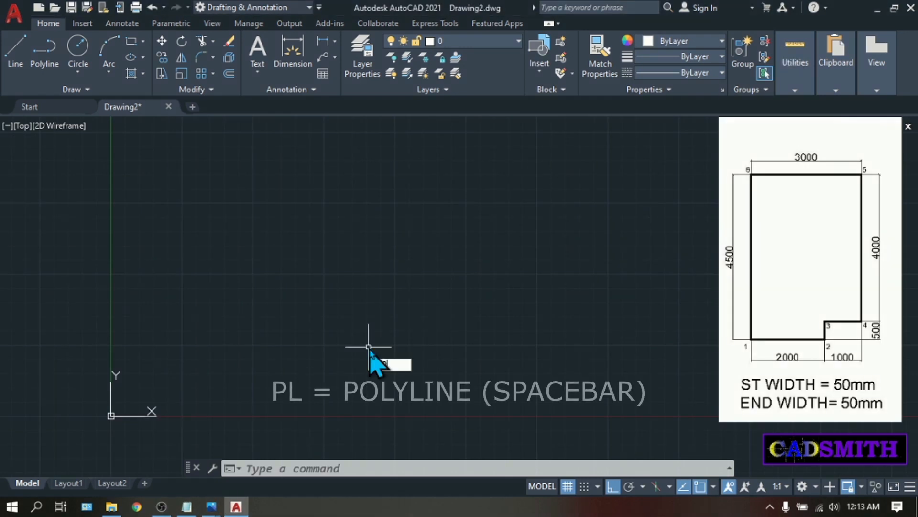
Start a polyline with its first point just above and right of the origin.
key("space")
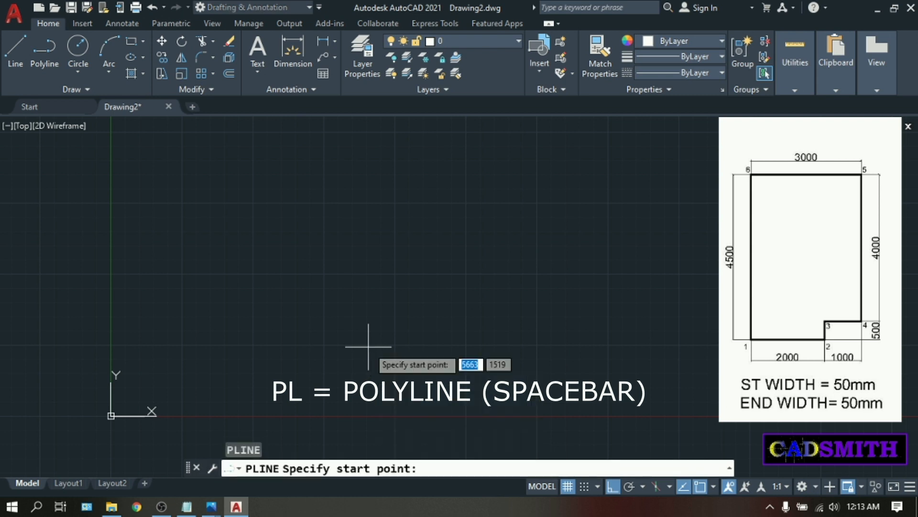
mouse_move(144, 390)
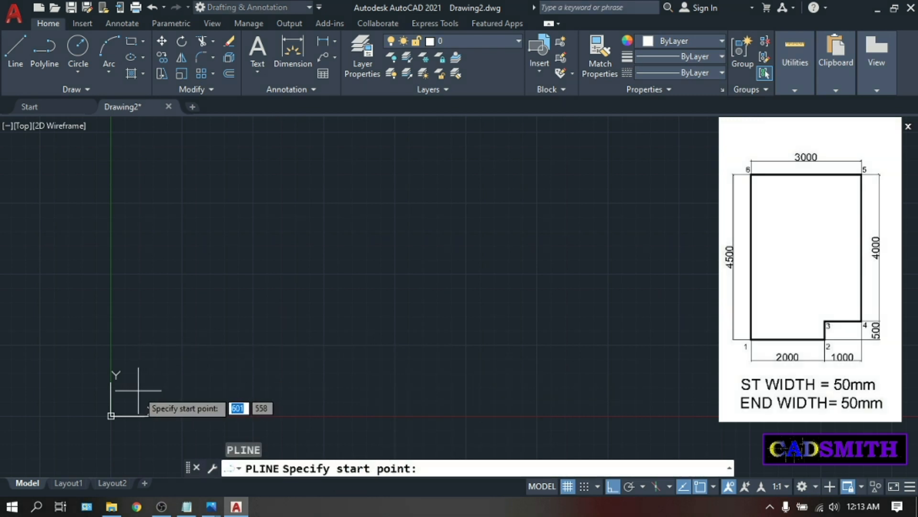
left_click(111, 415)
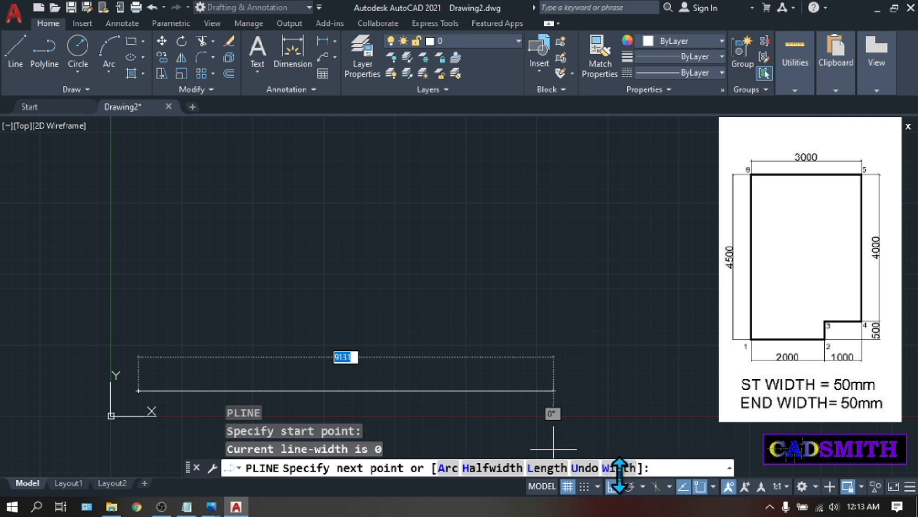
Set the polyline's starting width to 50 with the Width option.
type("W")
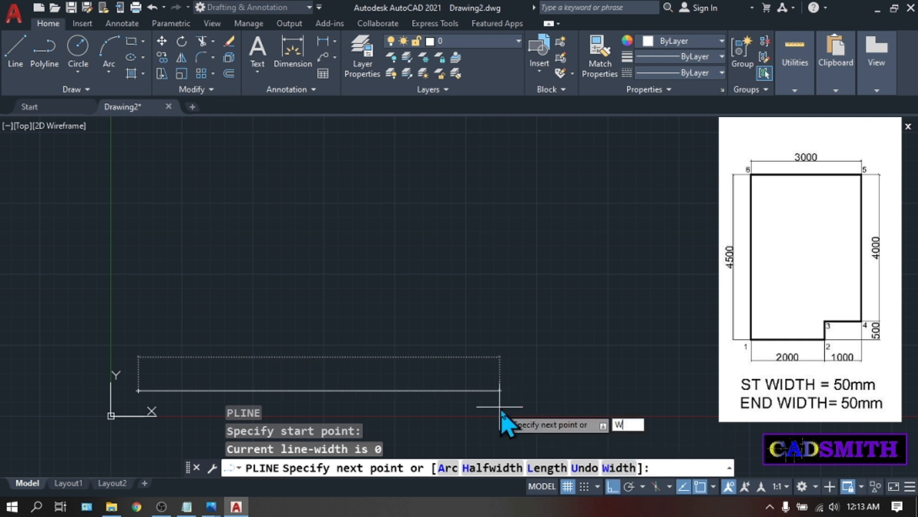
key("Return")
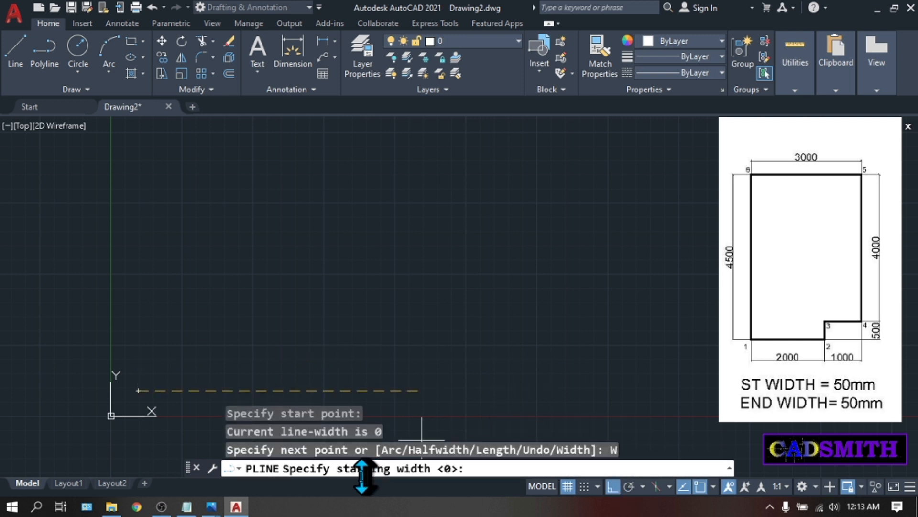
type("5")
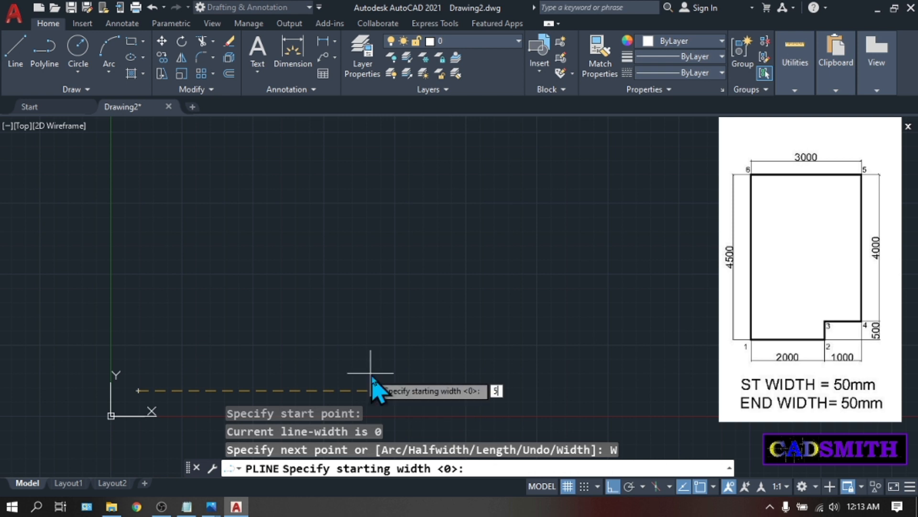
key("Return")
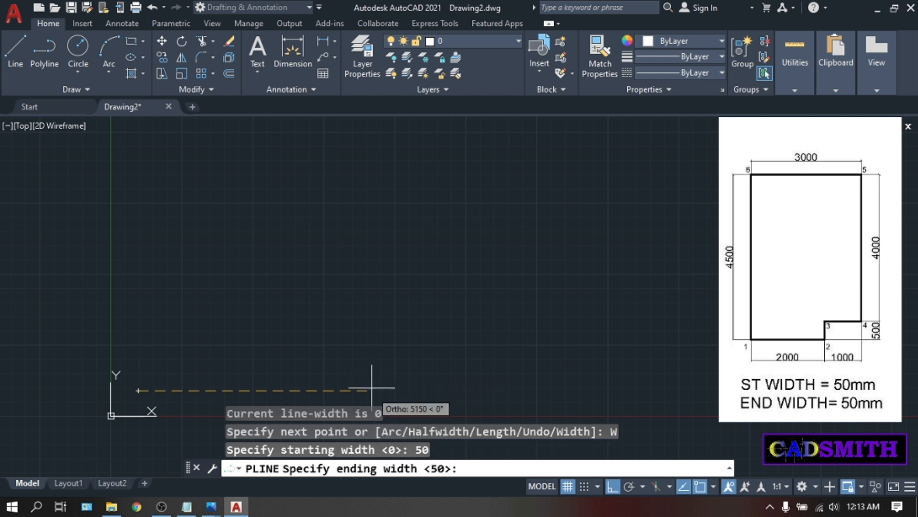
mouse_move(442, 498)
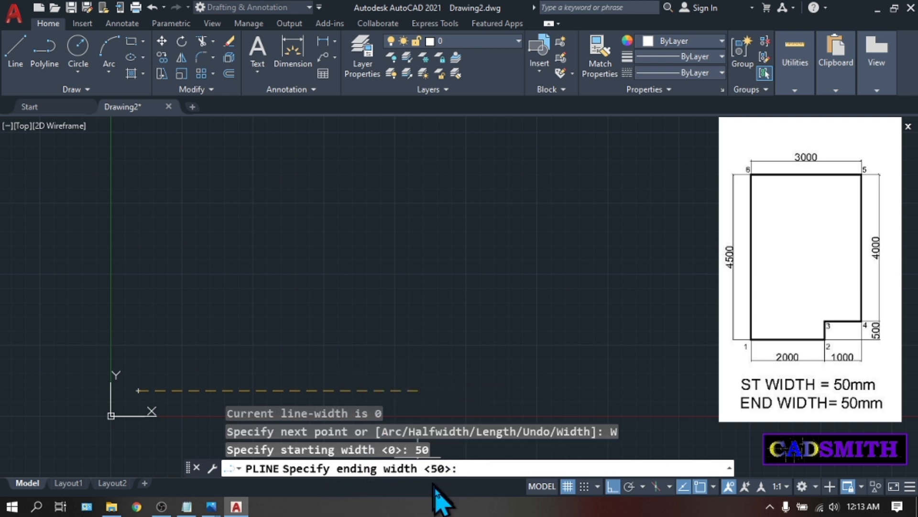
mouse_move(381, 390)
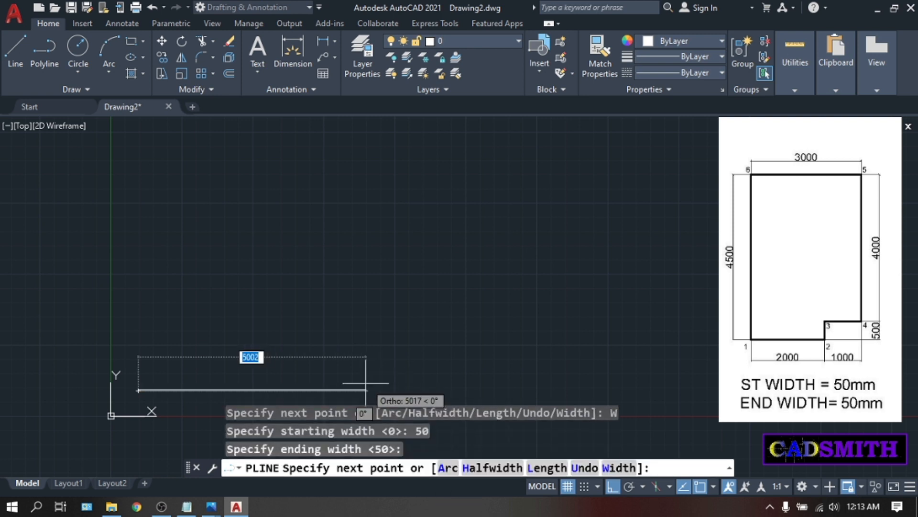
mouse_move(372, 373)
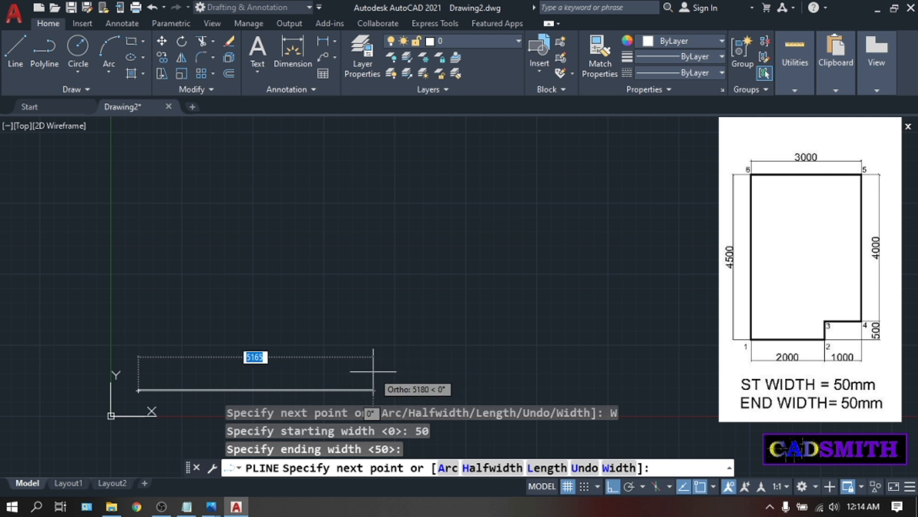
mouse_move(448, 371)
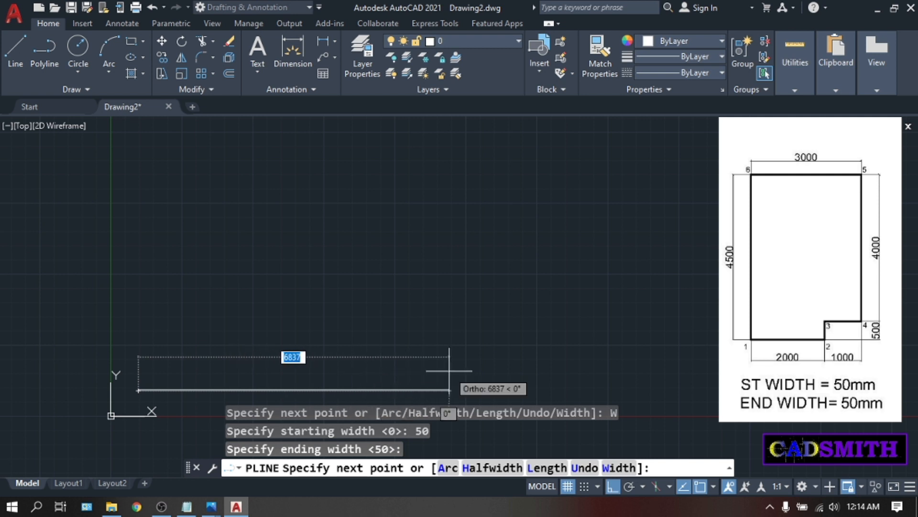
mouse_move(484, 366)
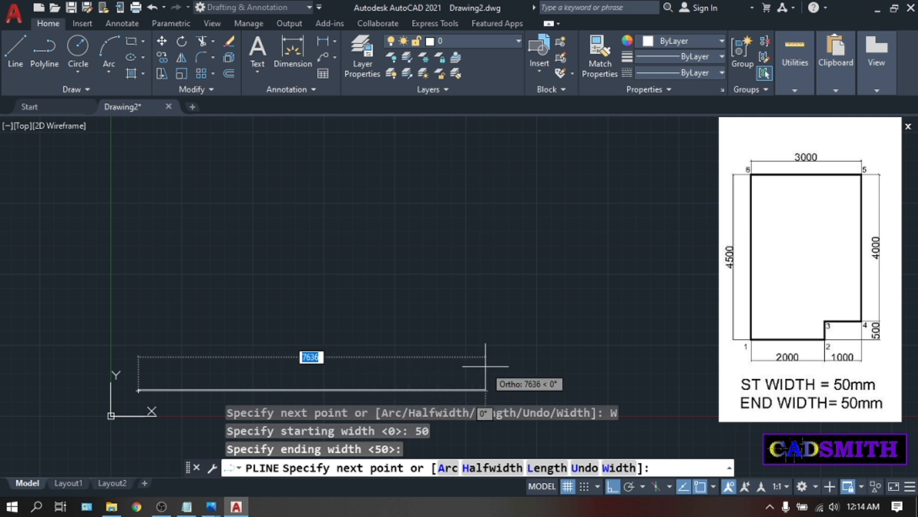
Draw the notched rectangle sides 2000, 500, 1000, 4000, 3000 with Ortho on.
type("2000")
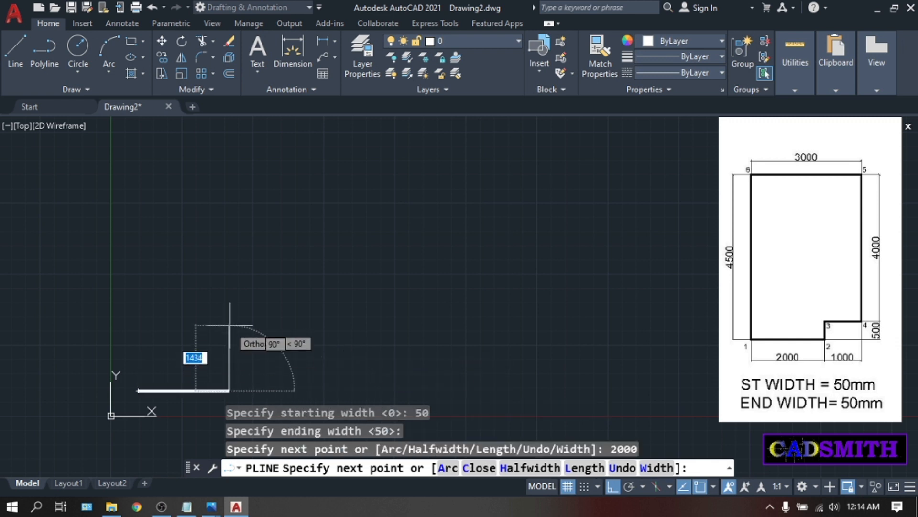
mouse_move(225, 275)
type("500")
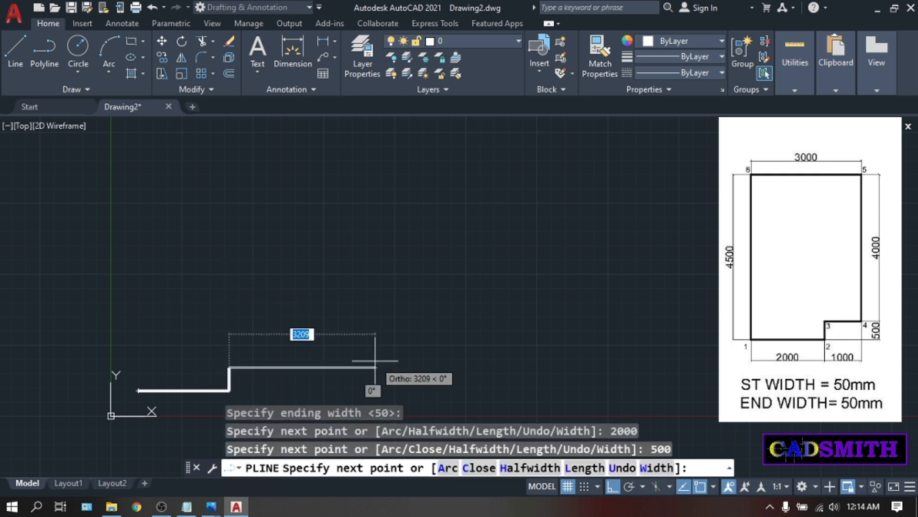
type("1000")
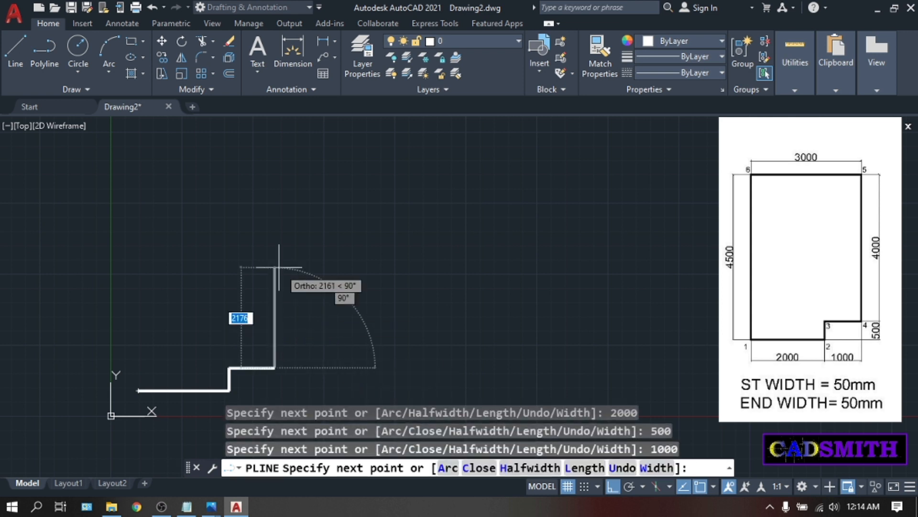
mouse_move(241, 208)
type("3000")
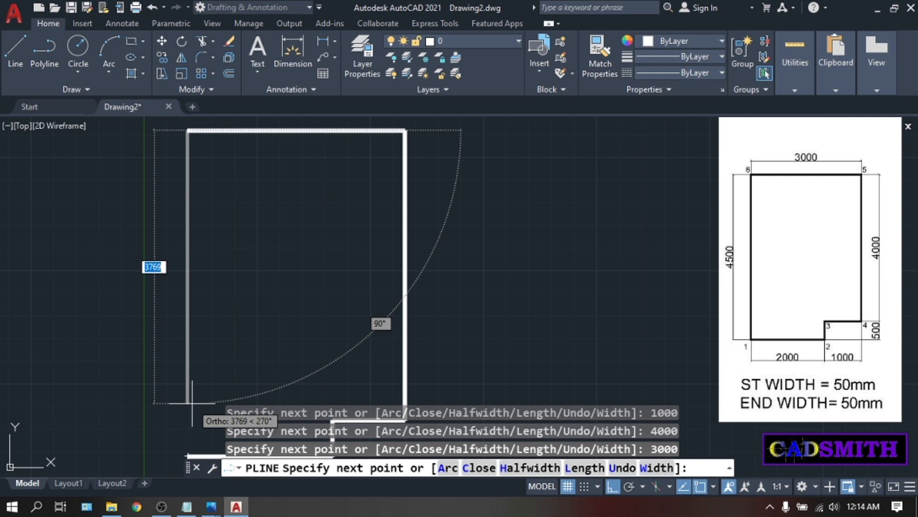
mouse_move(480, 492)
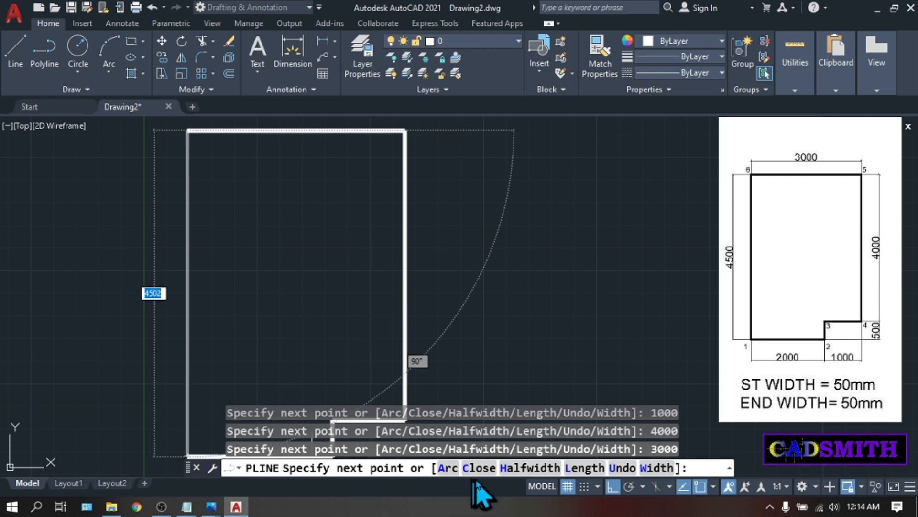
mouse_move(268, 296)
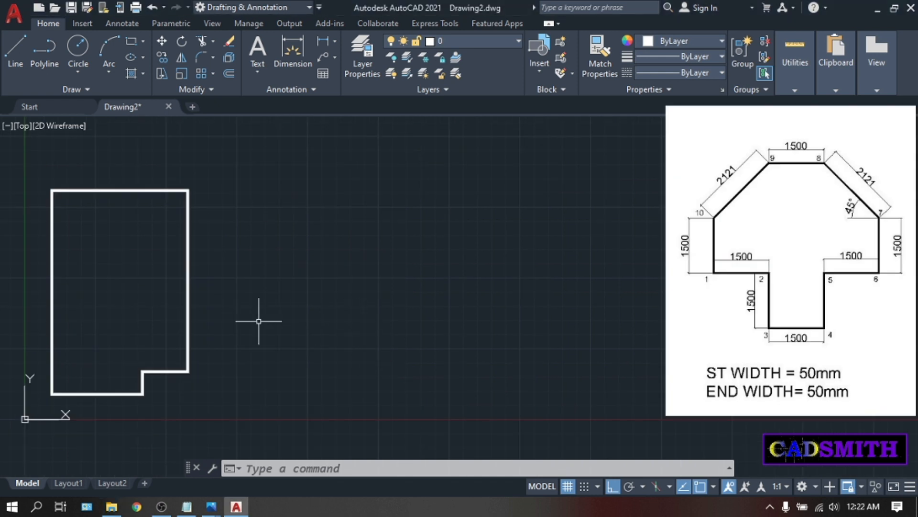
Start a second polyline right of the rectangle and reset its width to 0.
type("PL")
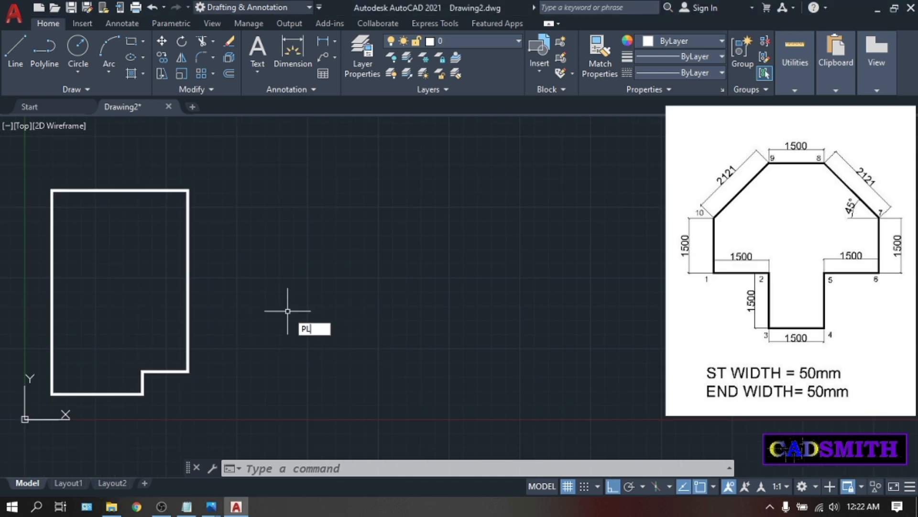
key("Return")
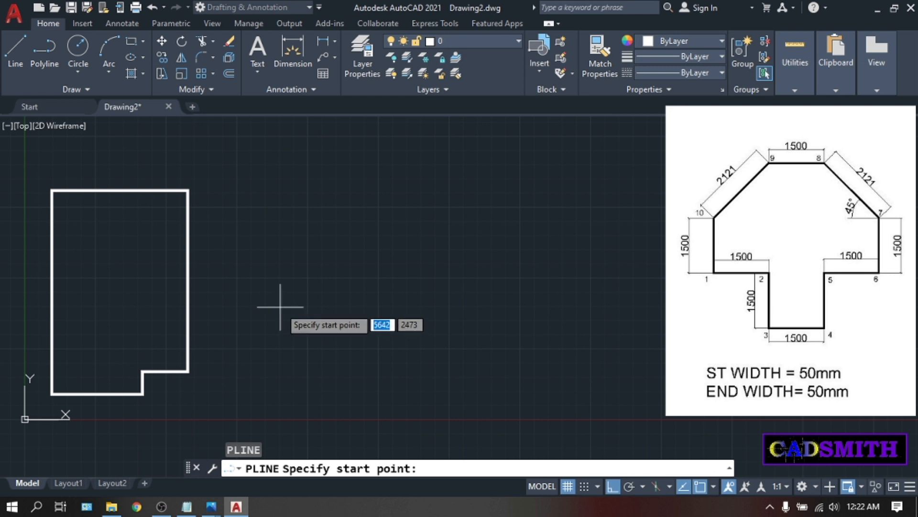
left_click(280, 307)
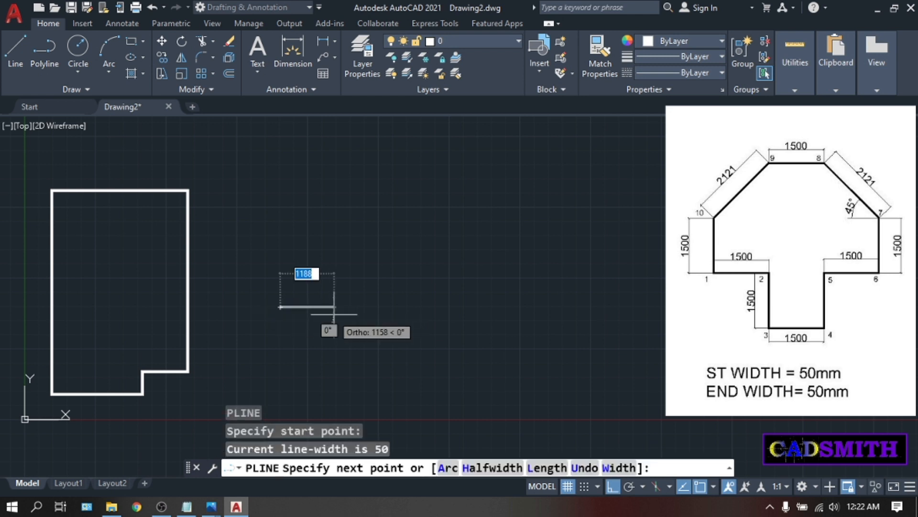
mouse_move(399, 307)
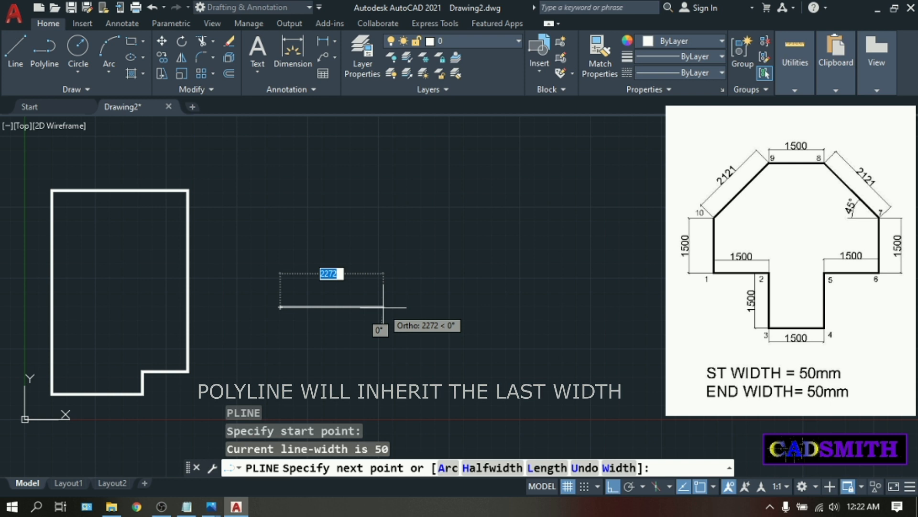
mouse_move(421, 297)
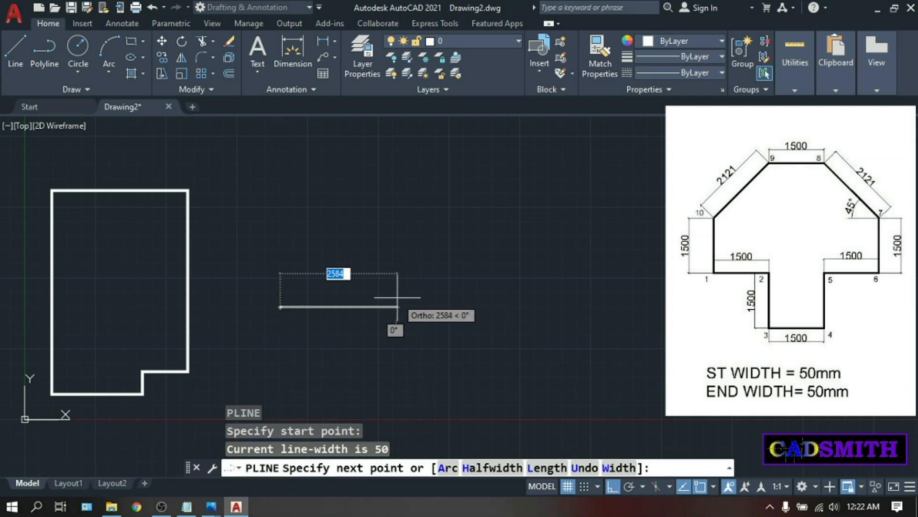
type("Width]: W")
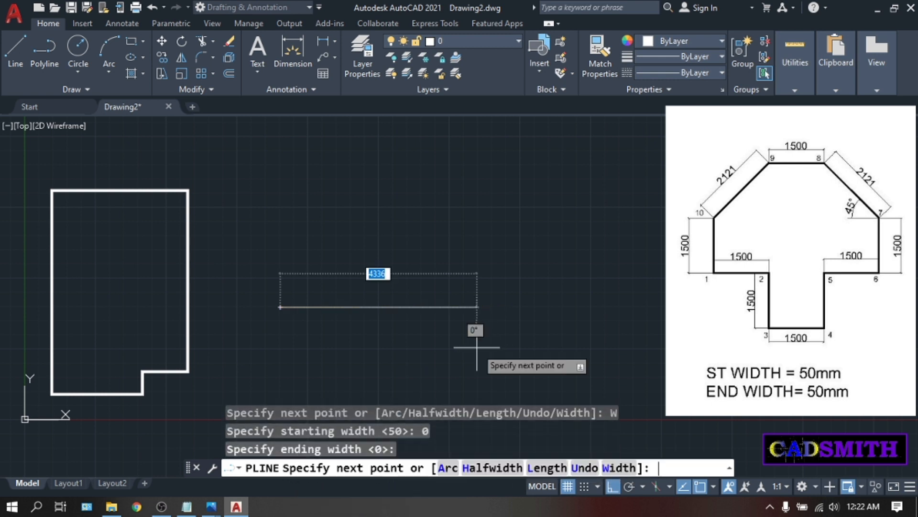
mouse_move(404, 293)
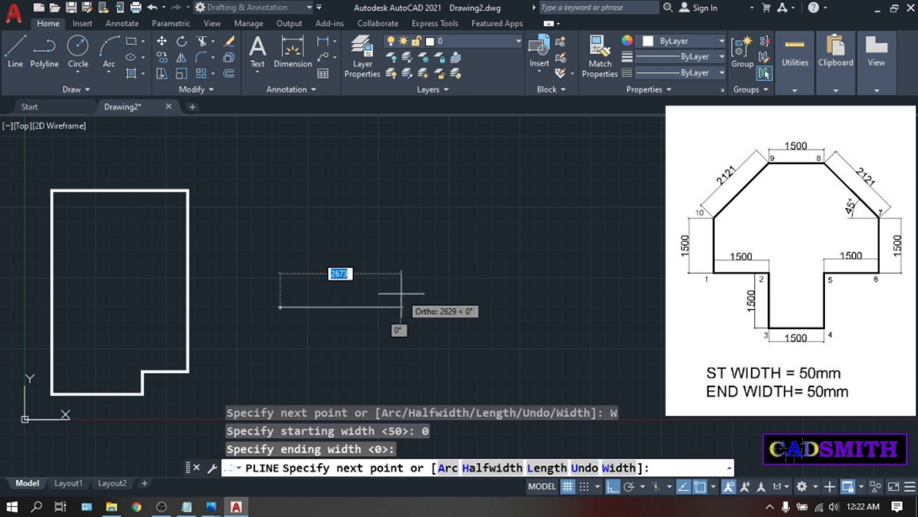
mouse_move(591, 274)
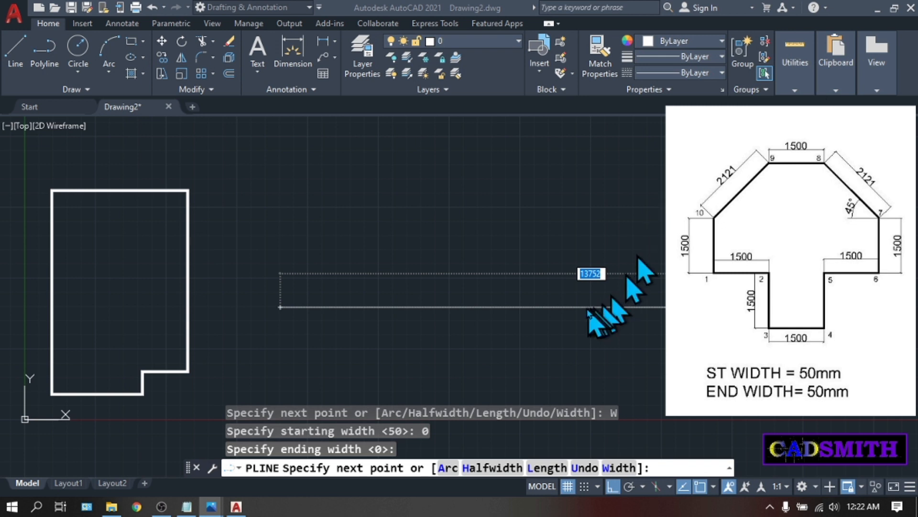
mouse_move(445, 274)
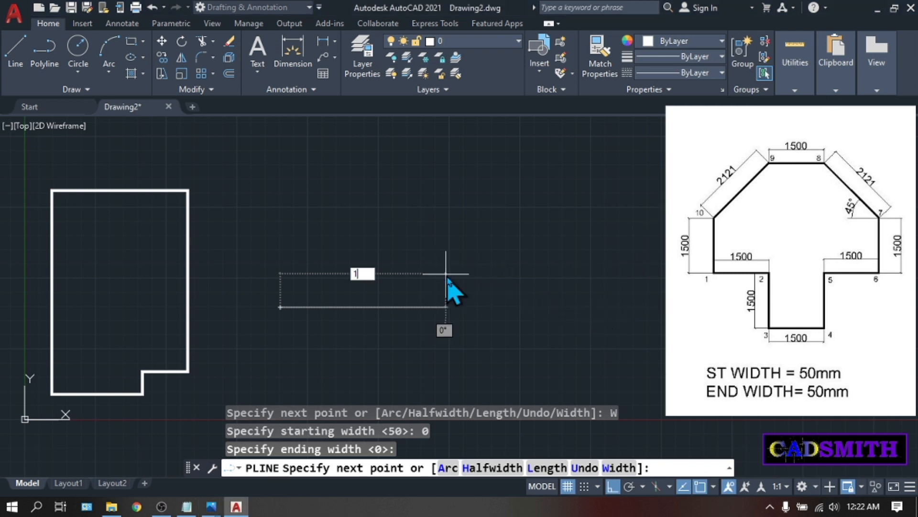
Trace the cross's bottom stem and 1500 right side, undoing a wrong segment.
type("1500")
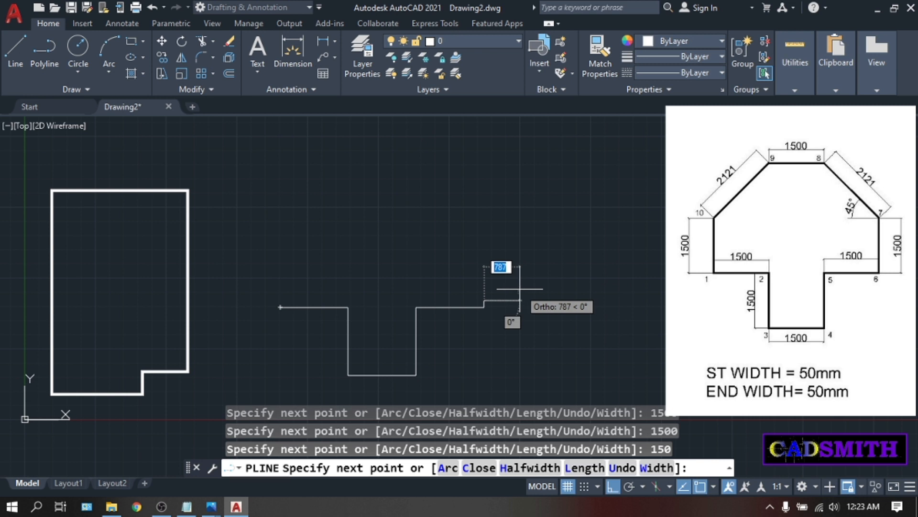
mouse_move(497, 258)
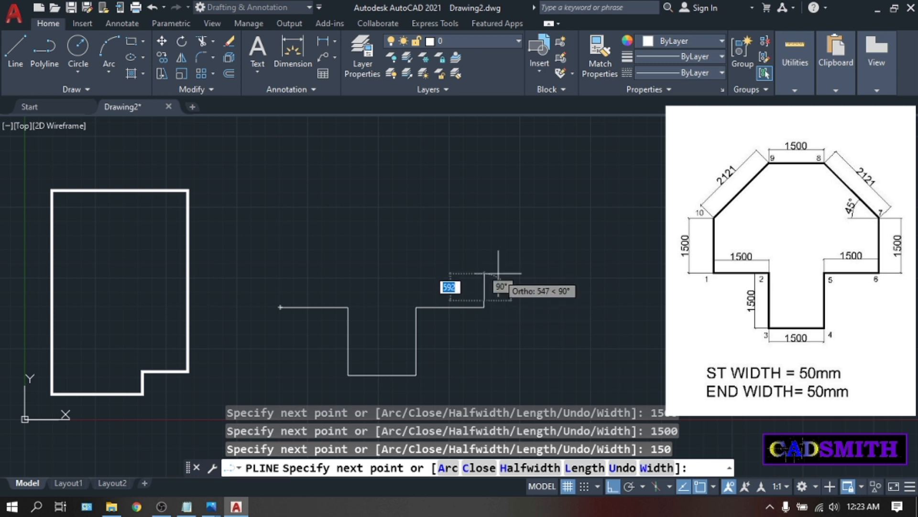
mouse_move(497, 275)
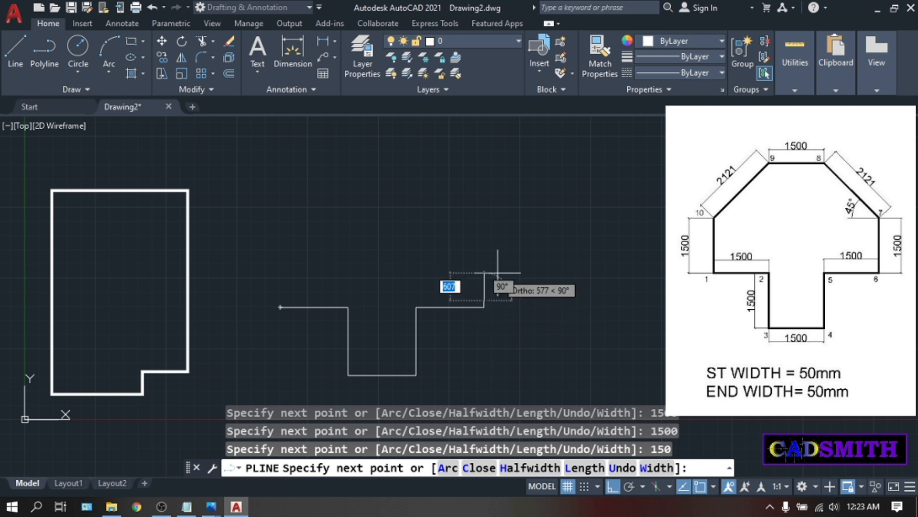
type("U")
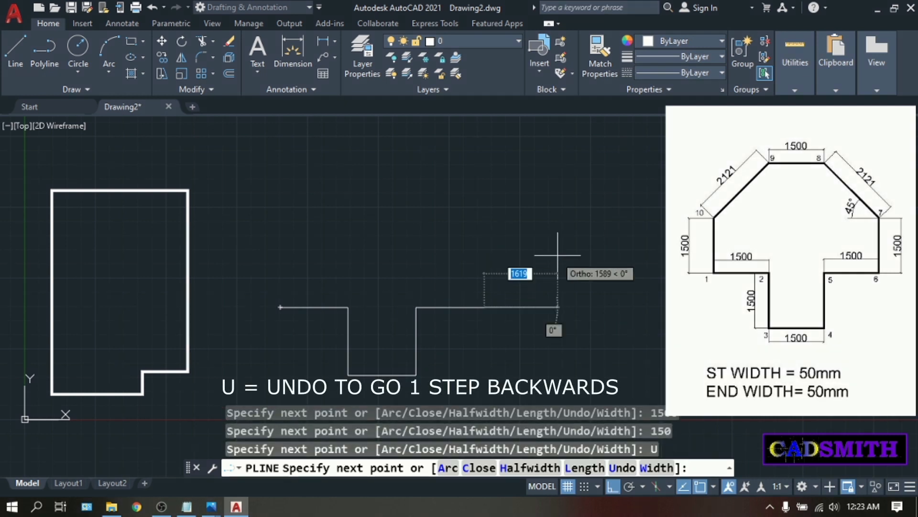
mouse_move(479, 240)
type("1500")
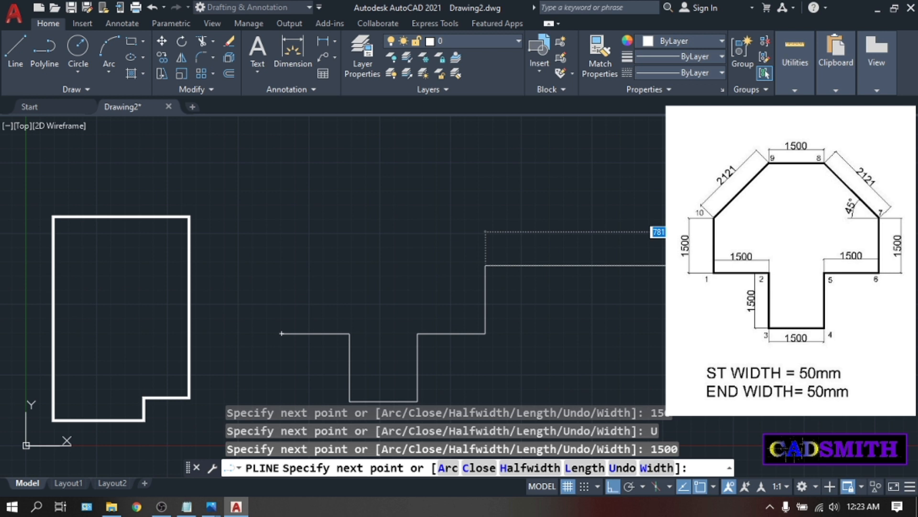
mouse_move(406, 181)
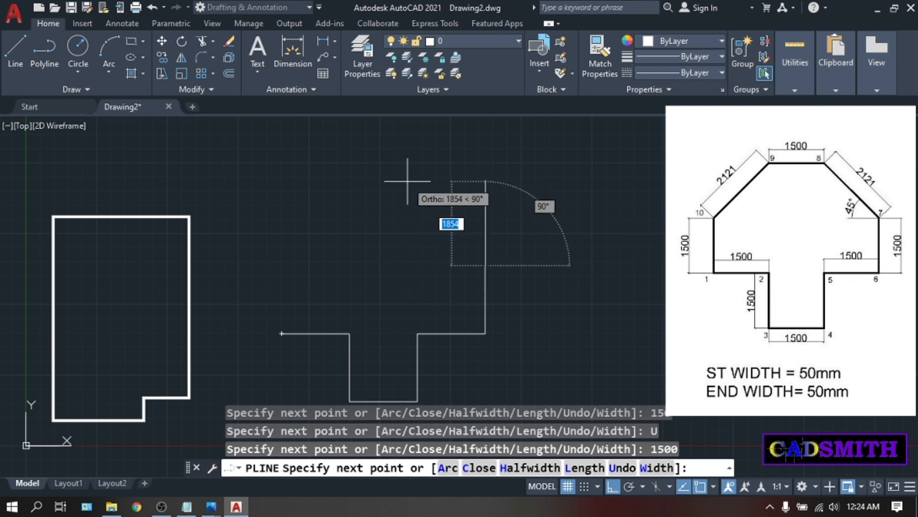
key("F10")
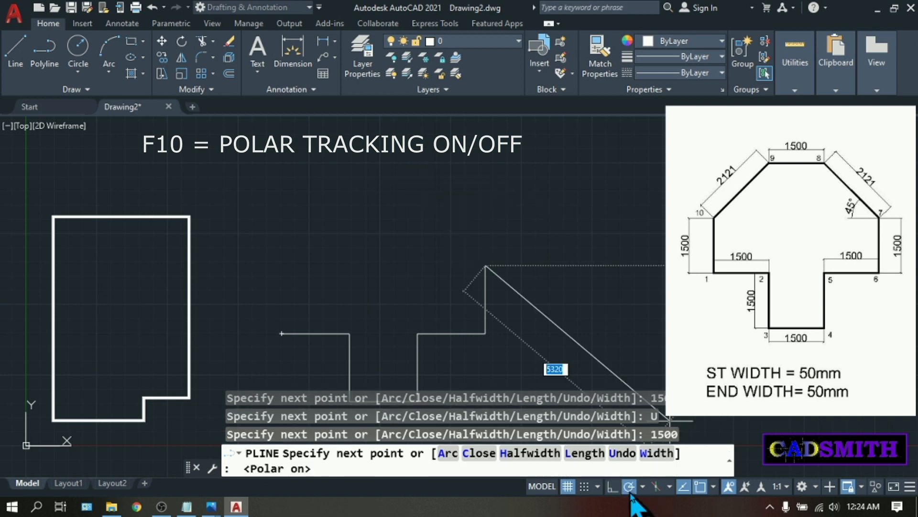
mouse_move(630, 486)
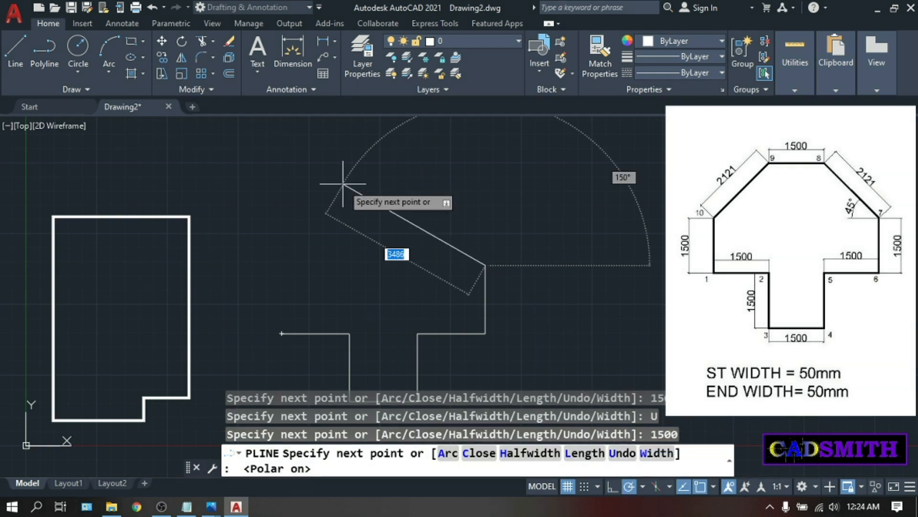
mouse_move(419, 199)
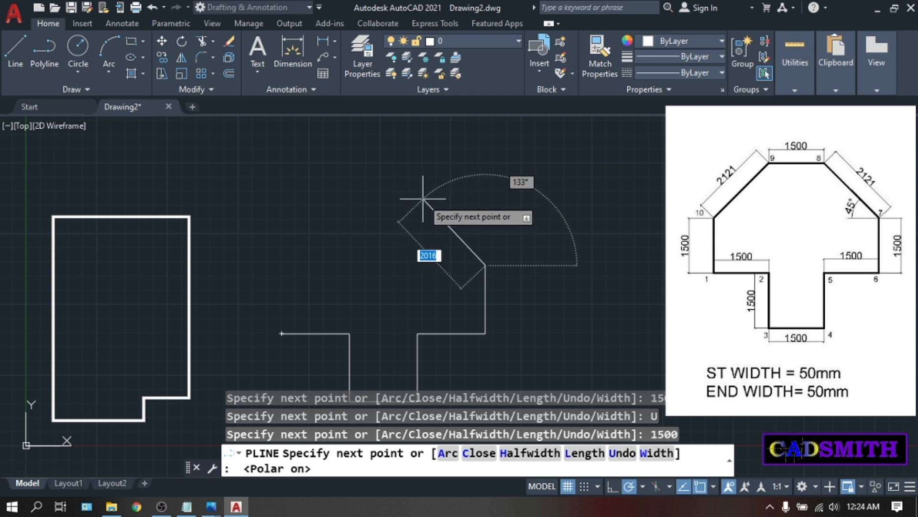
mouse_move(392, 193)
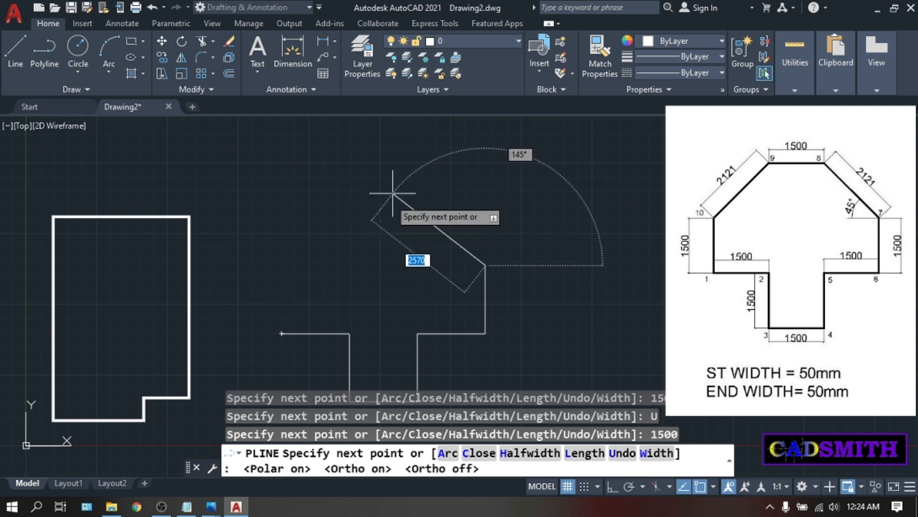
mouse_move(404, 239)
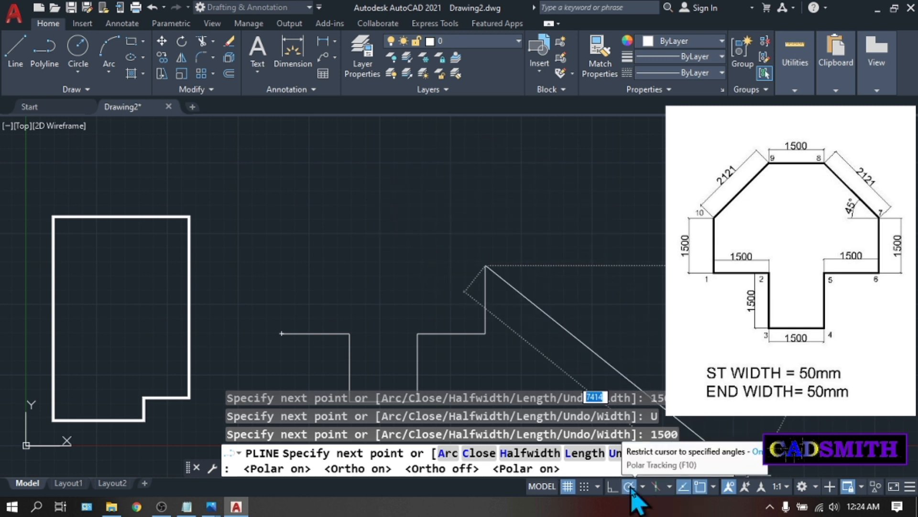
Re-enable Polar Tracking and add the 2121-long edge at 135°.
left_click(639, 486)
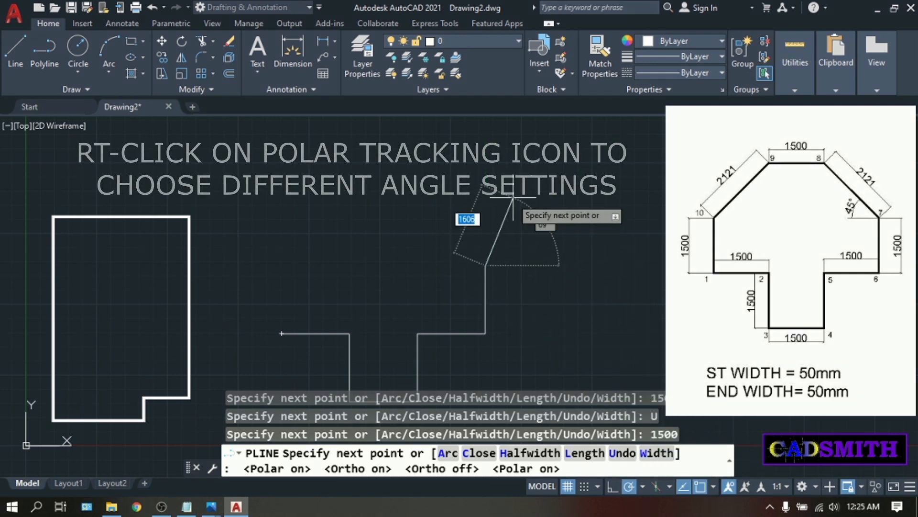
mouse_move(534, 190)
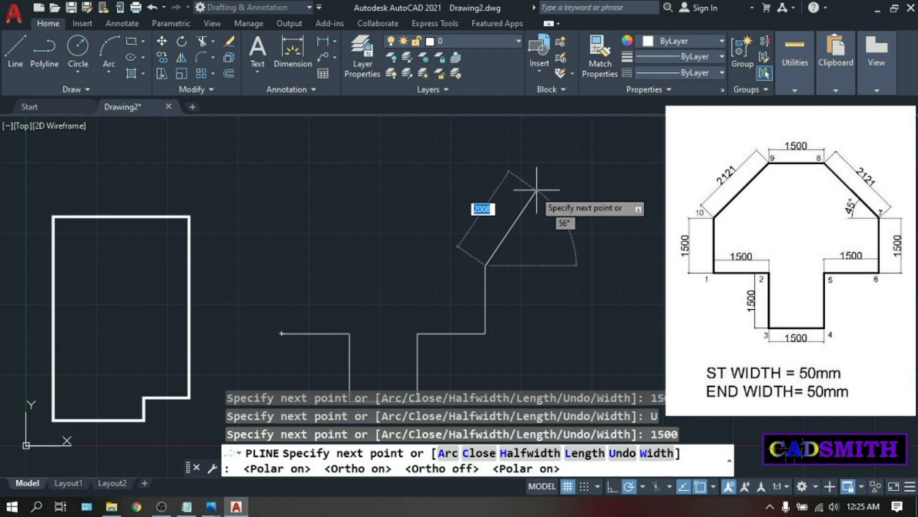
mouse_move(389, 171)
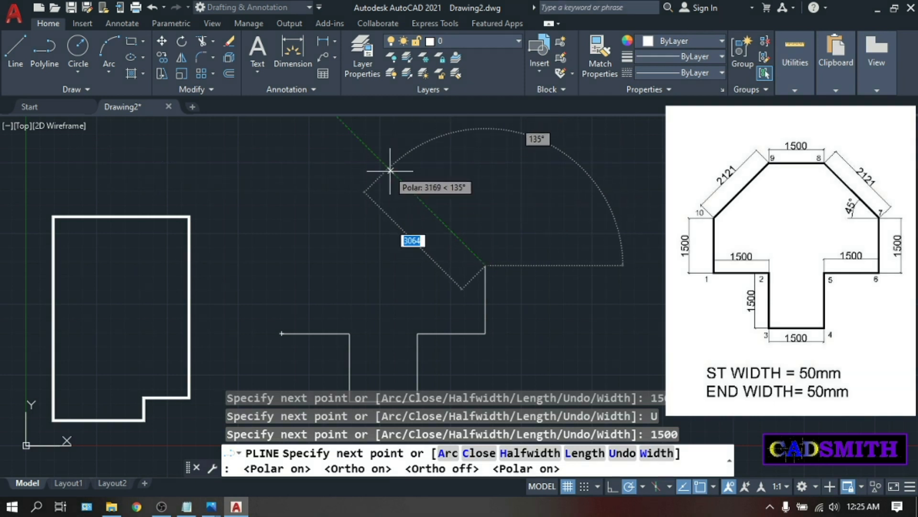
mouse_move(389, 169)
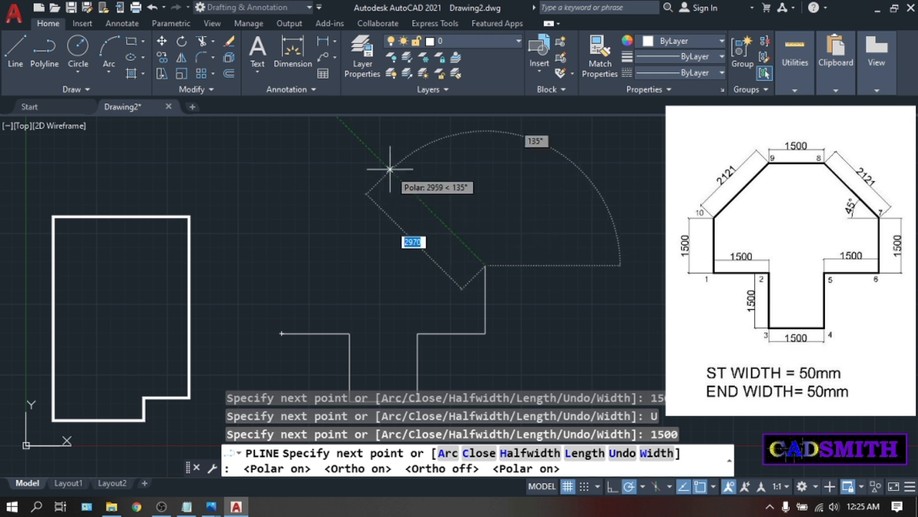
mouse_move(381, 161)
type("2")
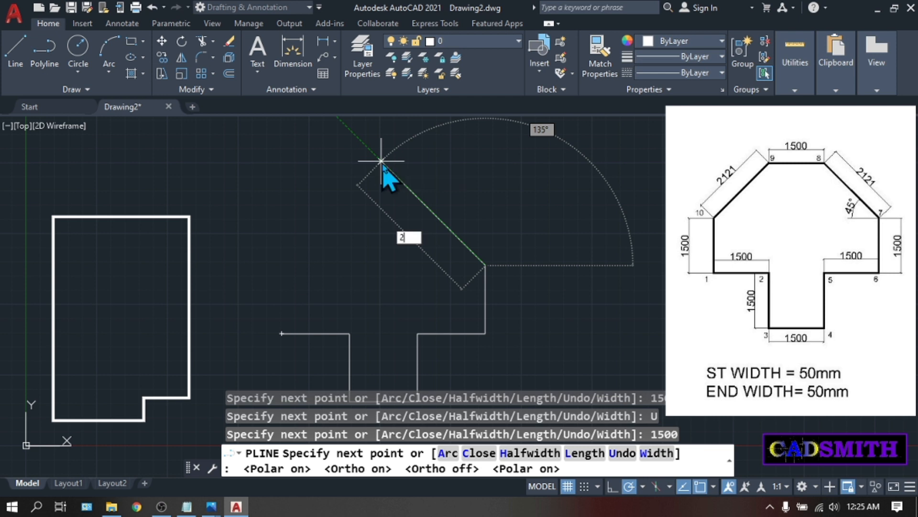
type("121")
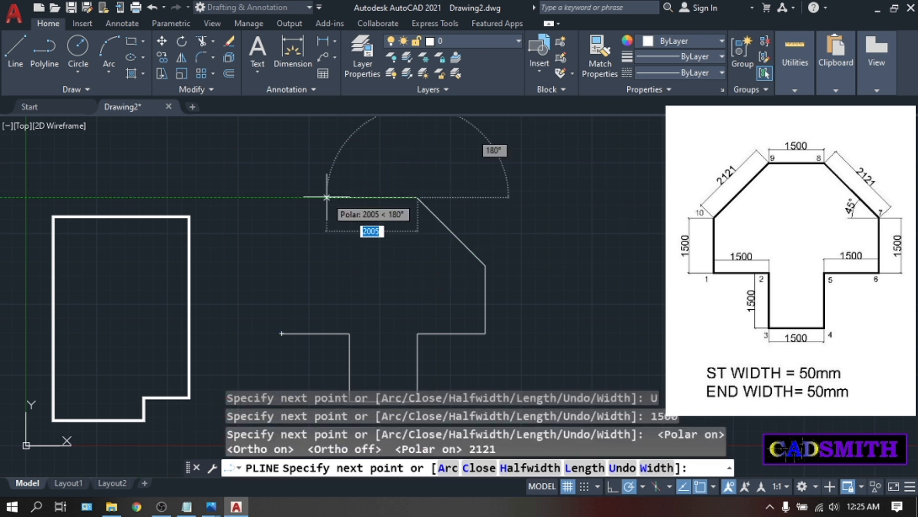
mouse_move(418, 315)
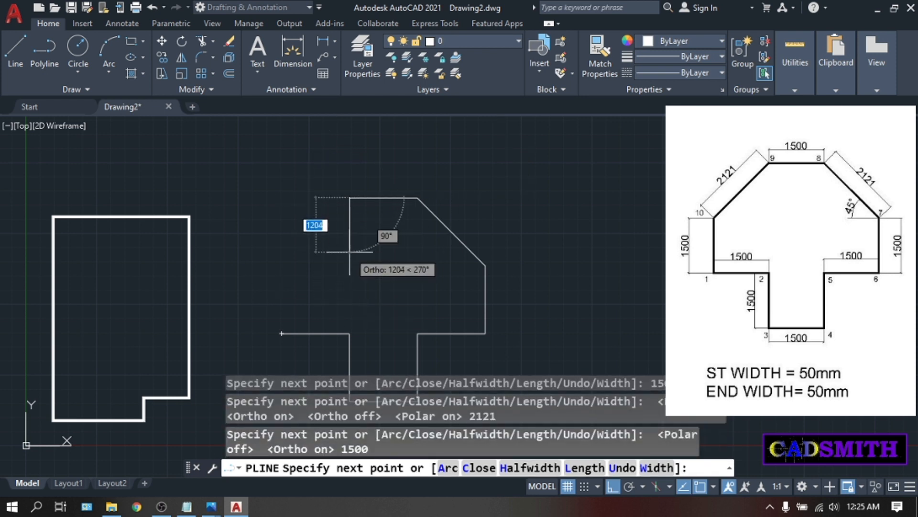
Add the 1500 top edge, 2121 diagonal at 225°, 1500 left side, and close.
left_click(629, 486)
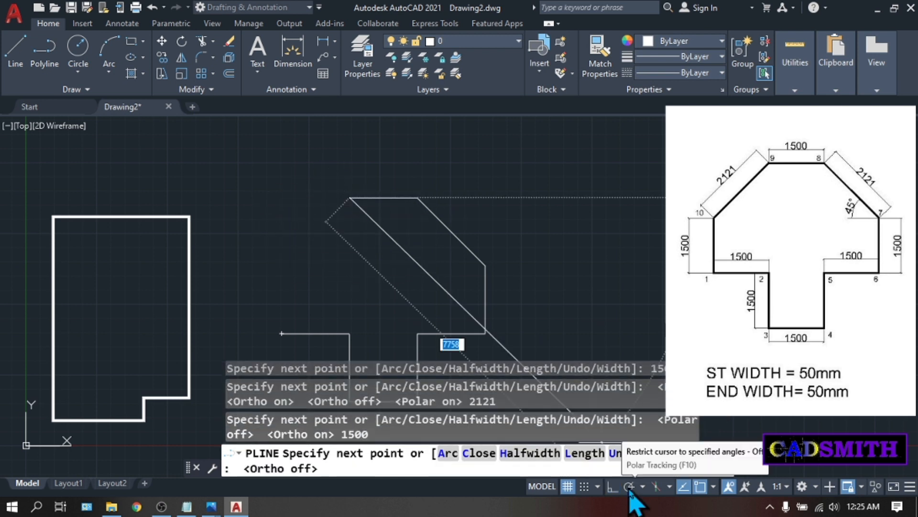
left_click(632, 486)
type("2121")
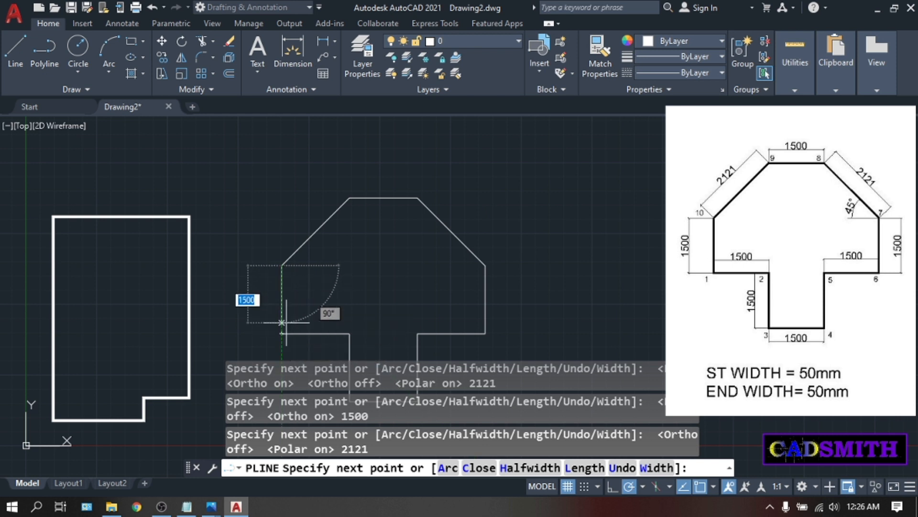
mouse_move(282, 333)
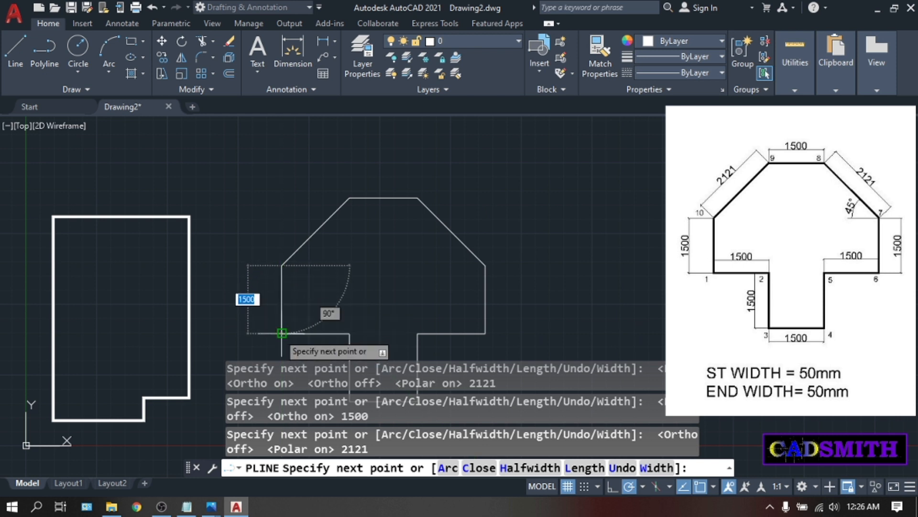
type("C")
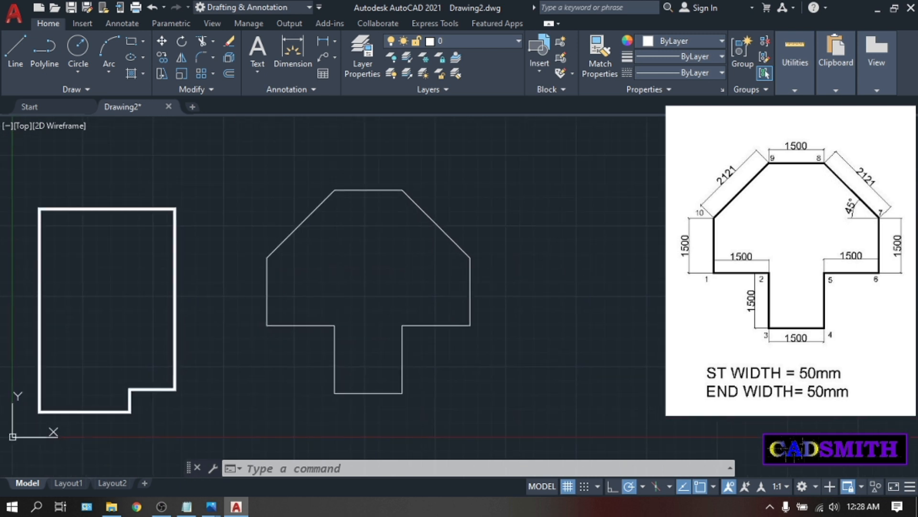
mouse_move(622, 306)
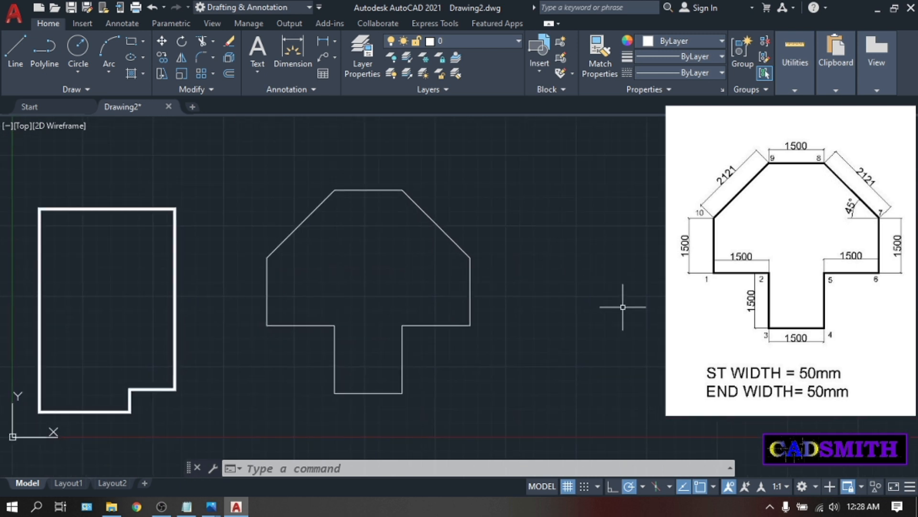
mouse_move(421, 221)
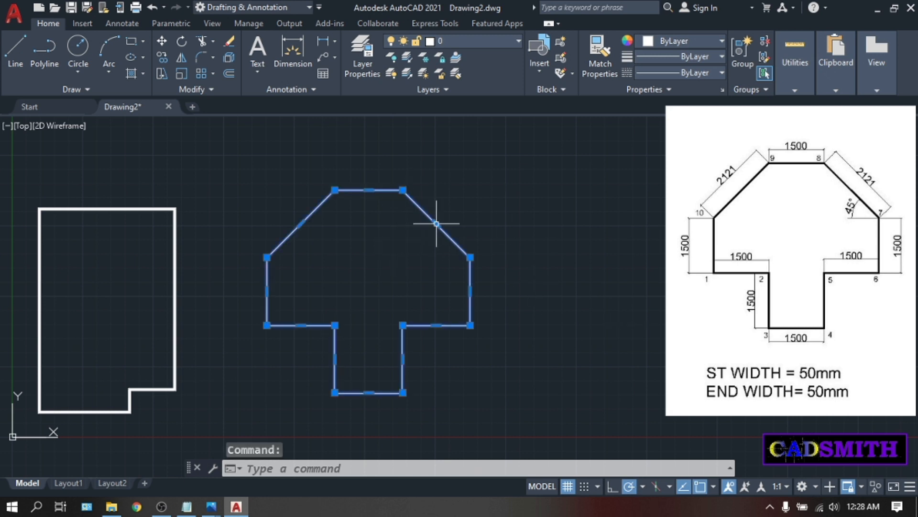
Give the cross polyline a global width of 50 in Properties, then close the palette.
key("Escape")
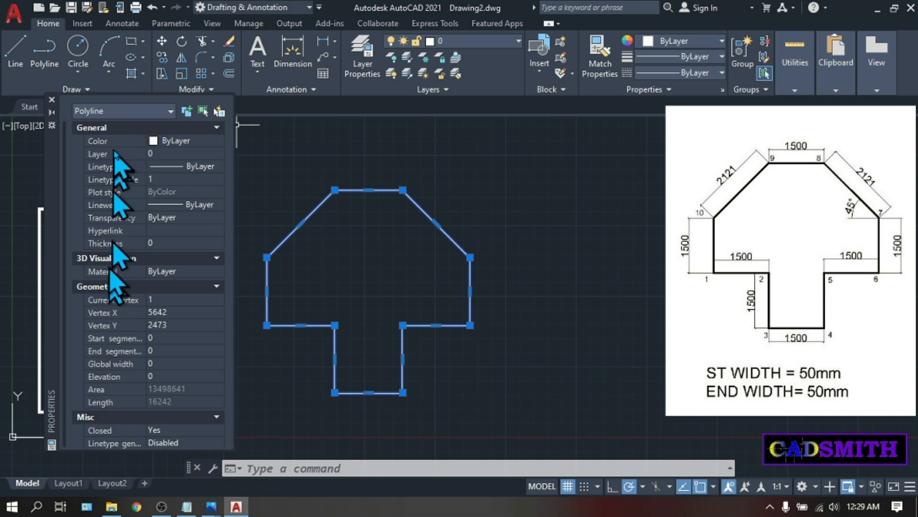
mouse_move(167, 378)
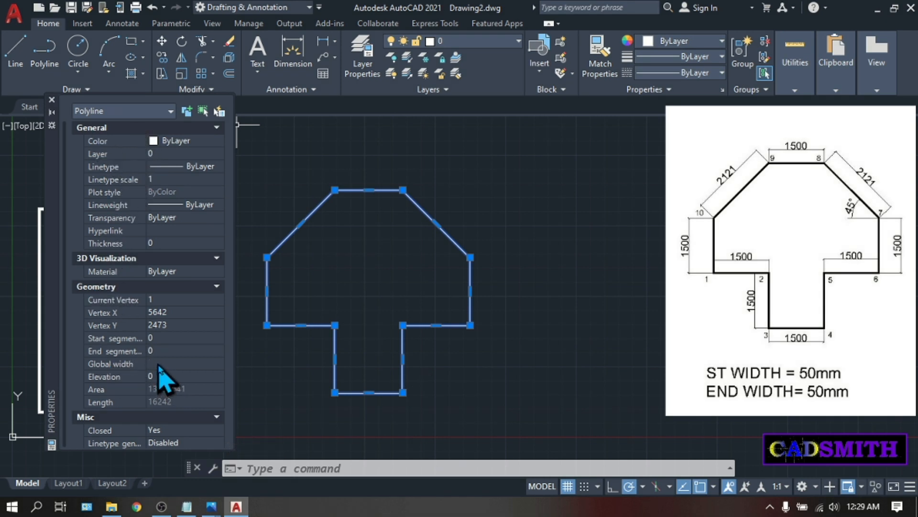
left_click(175, 363)
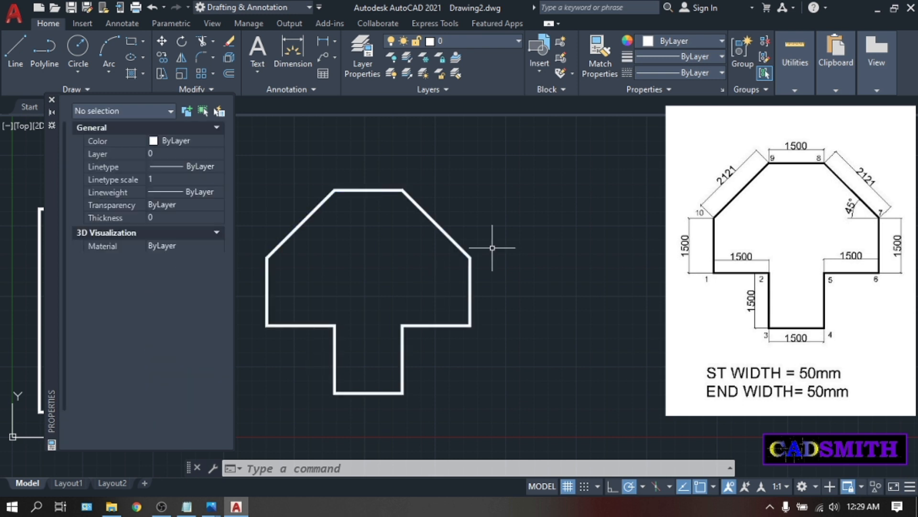
left_click(52, 99)
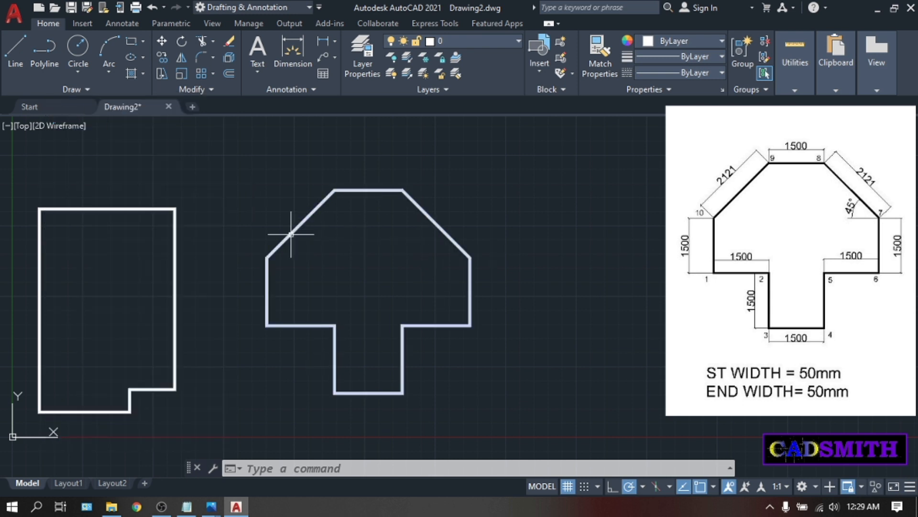
Draw a solid arrow polyline: 1000-wide, 3000-long shaft, then a 2000-long head tapering from 3000 to 0.
left_click(366, 279)
type("PL")
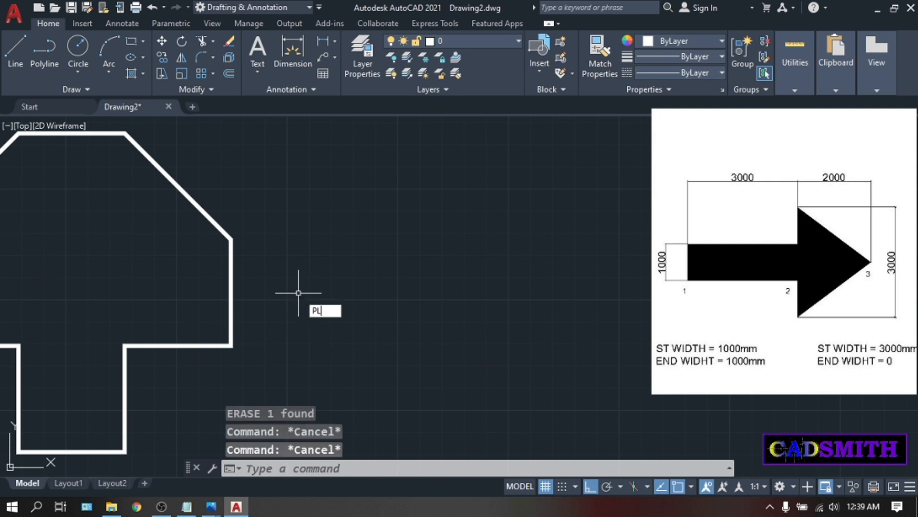
key("Return")
type("W")
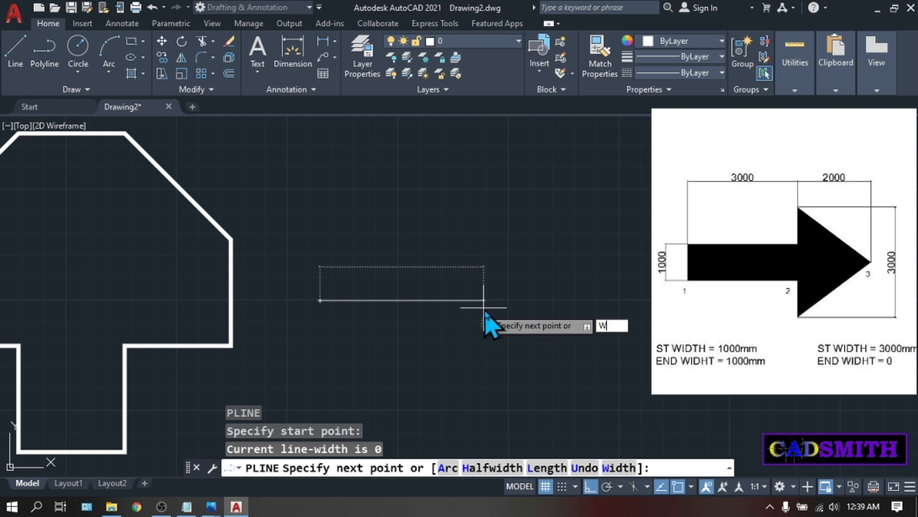
key("Return")
type("1000")
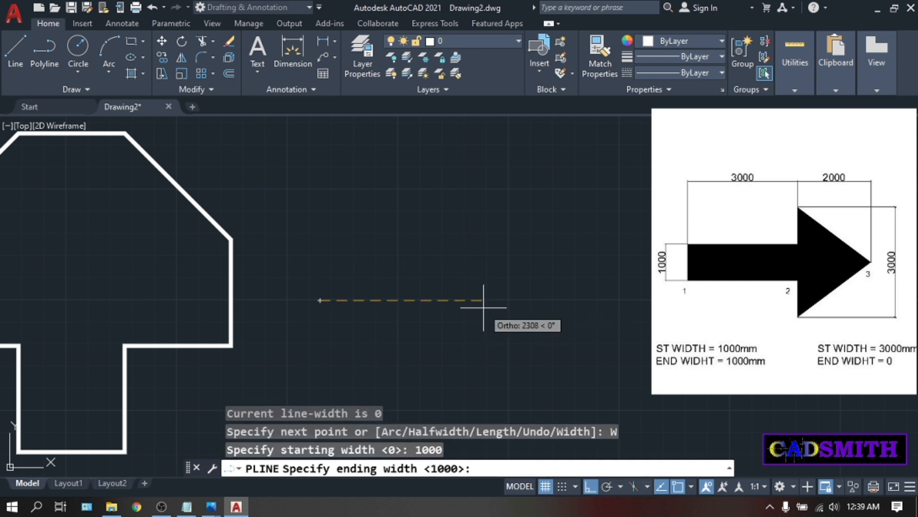
mouse_move(556, 404)
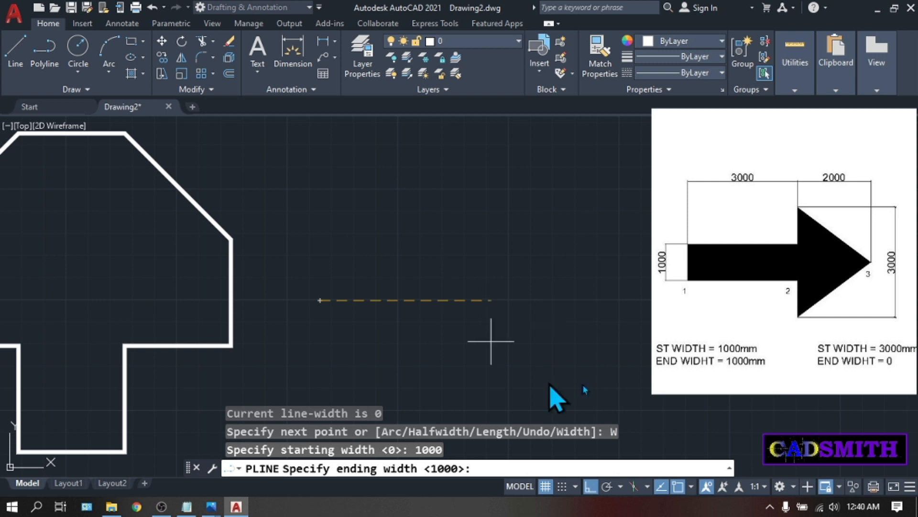
mouse_move(472, 322)
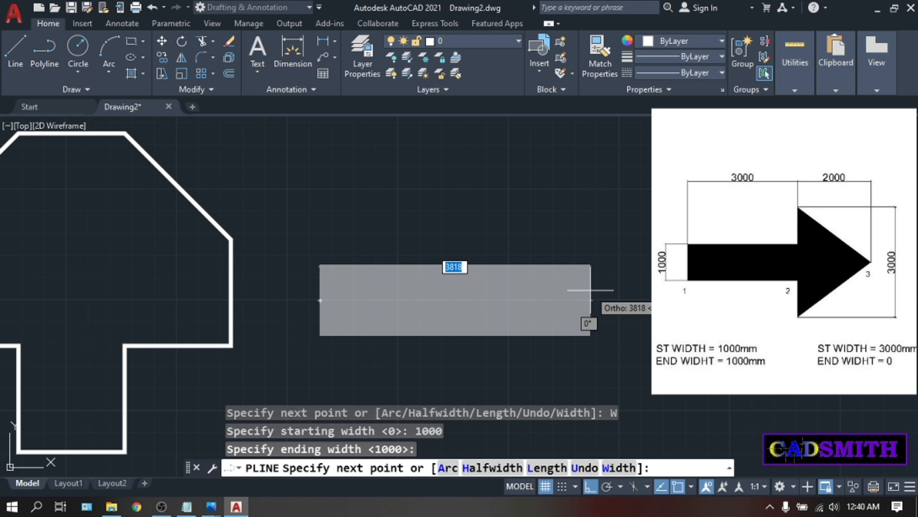
mouse_move(615, 303)
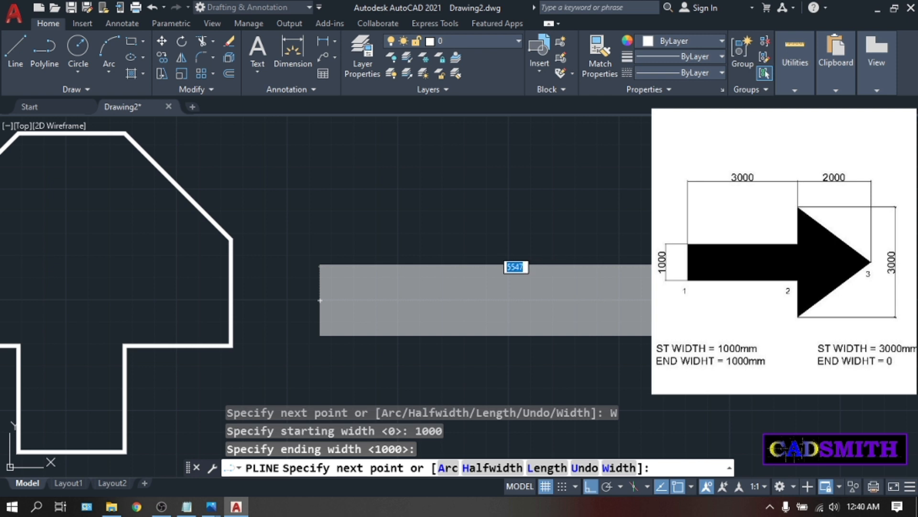
type("3000")
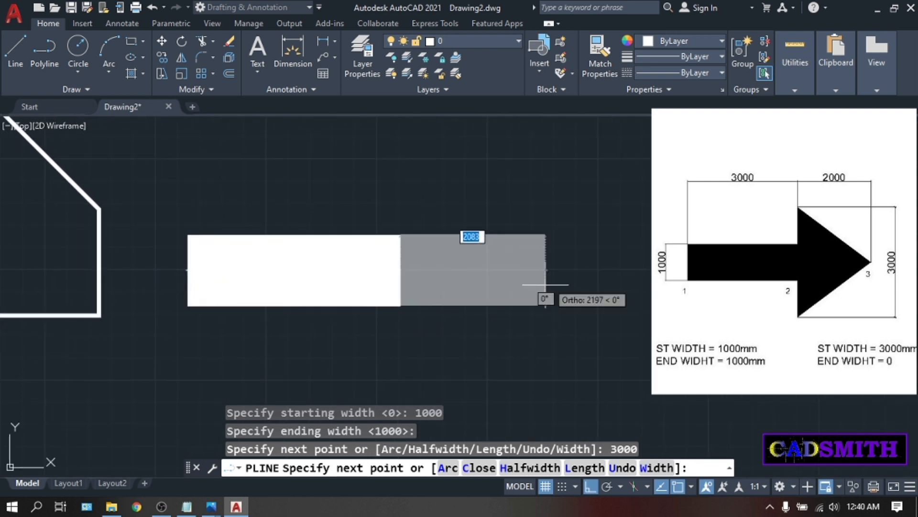
mouse_move(577, 282)
type("W")
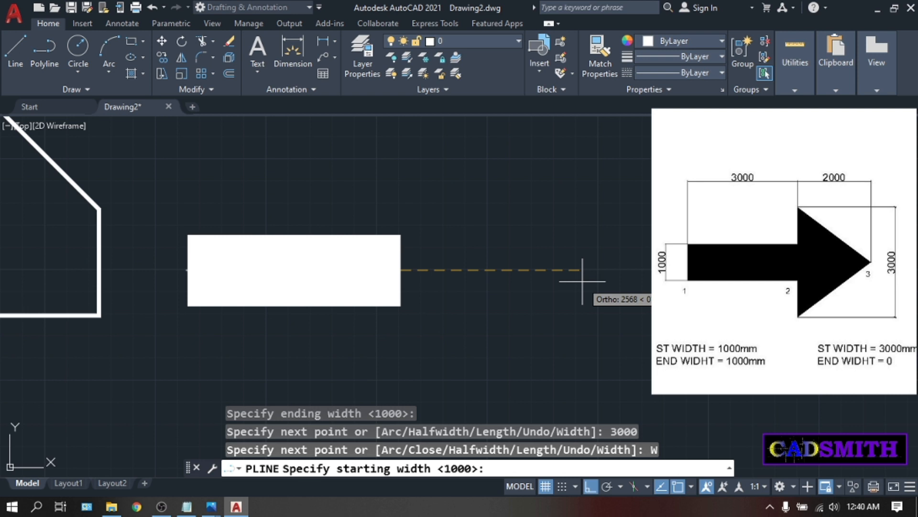
mouse_move(587, 296)
type("3000")
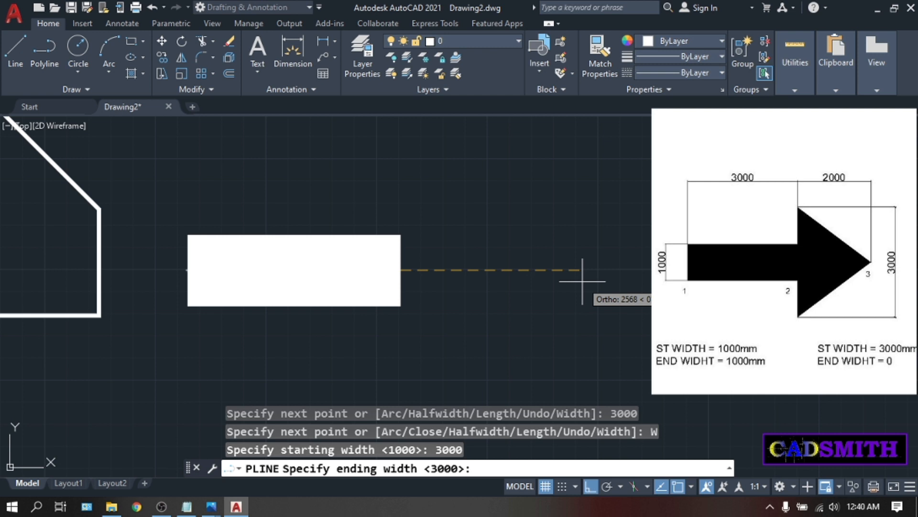
mouse_move(585, 278)
type("0")
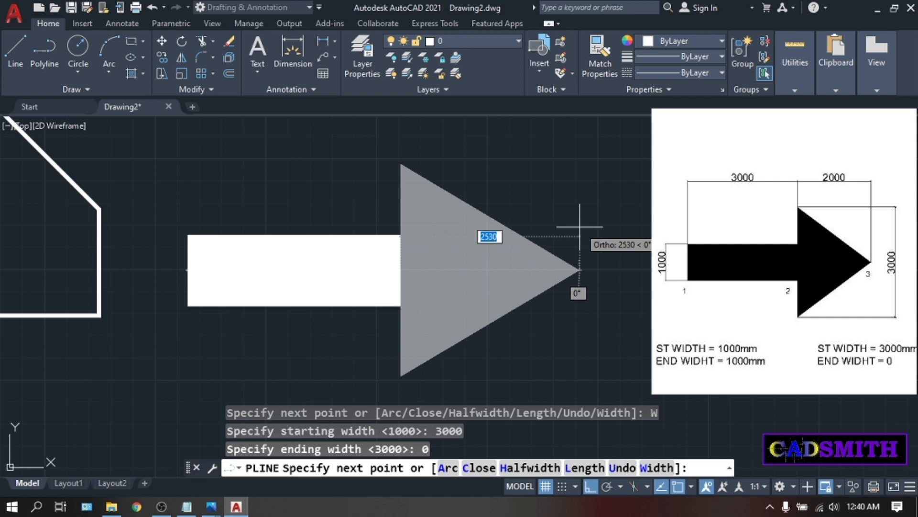
mouse_move(597, 225)
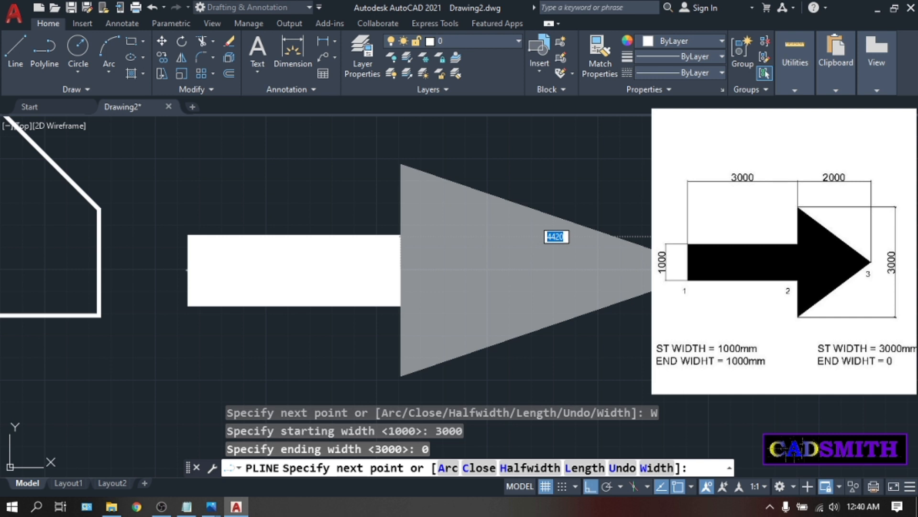
type("2000")
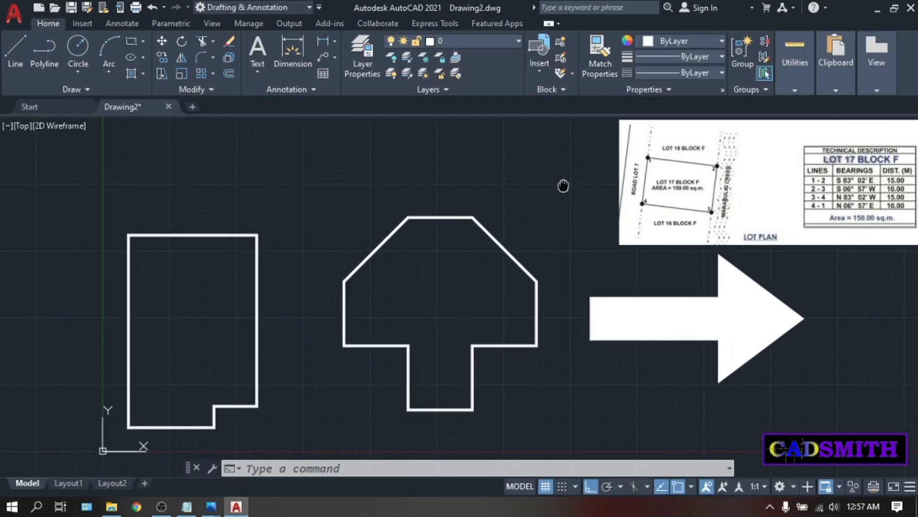
Zoom out to bring the notched rectangle, cross shape and arrow into view.
scroll("down", 3)
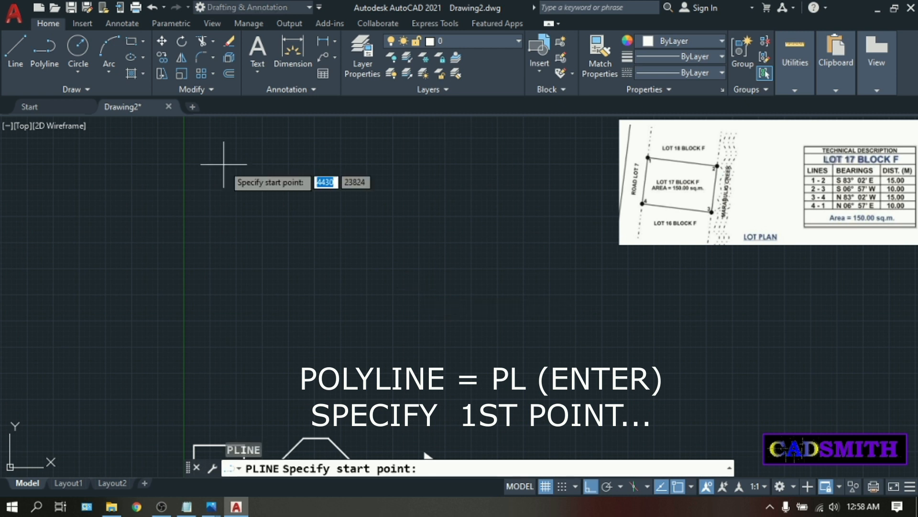
mouse_move(345, 176)
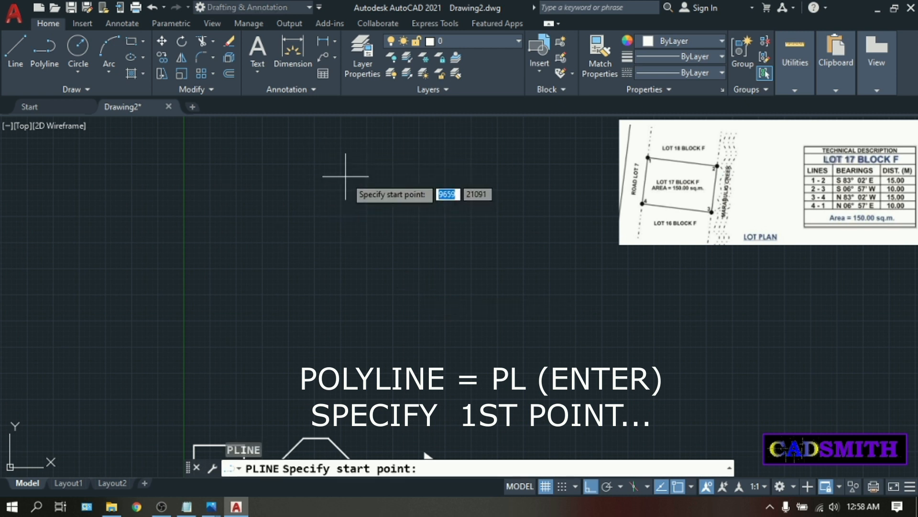
mouse_move(328, 169)
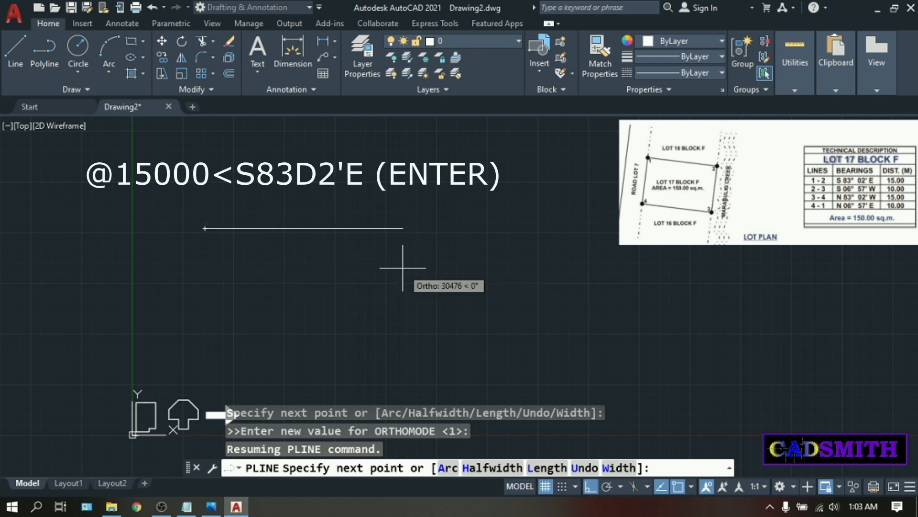
mouse_move(403, 258)
type("15000")
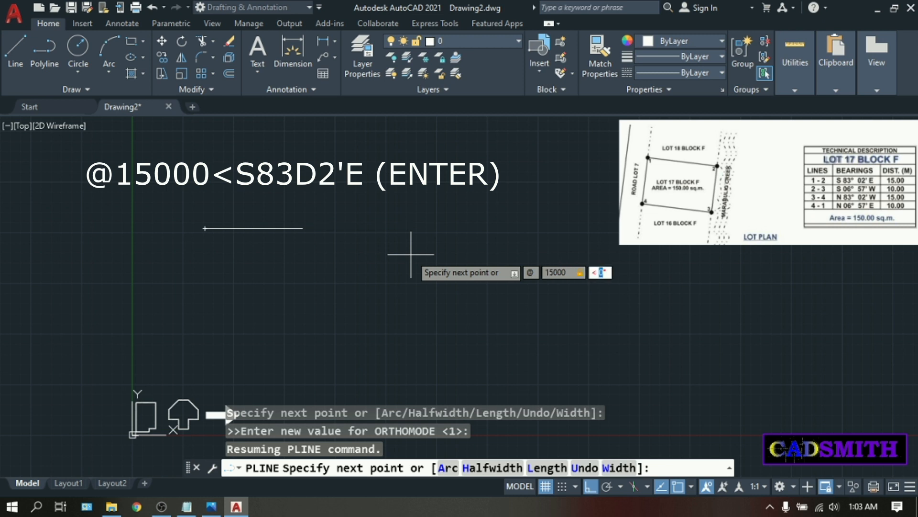
Plot the lot sides by bearing: 15000 at S83°2'E, 10000 at S6°57'W, 15000 at N83°2'W, 10000 at N6°57'E.
type("S")
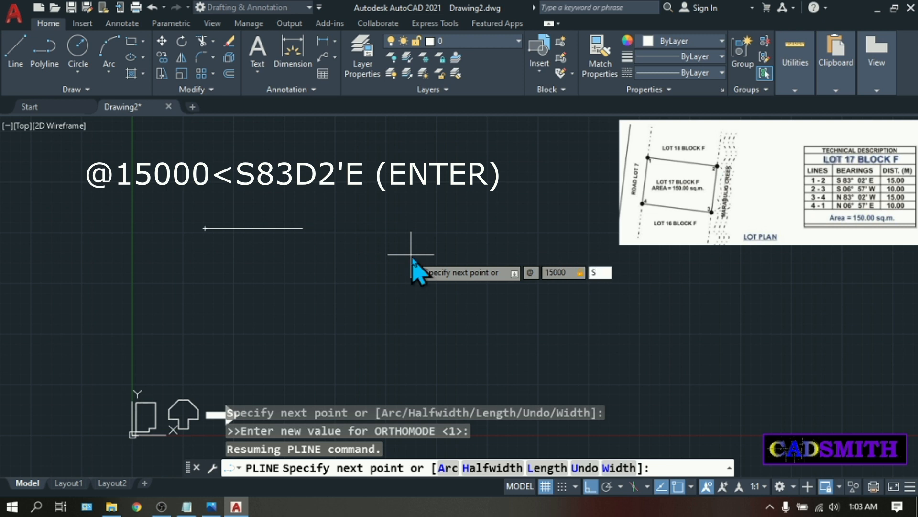
type("83")
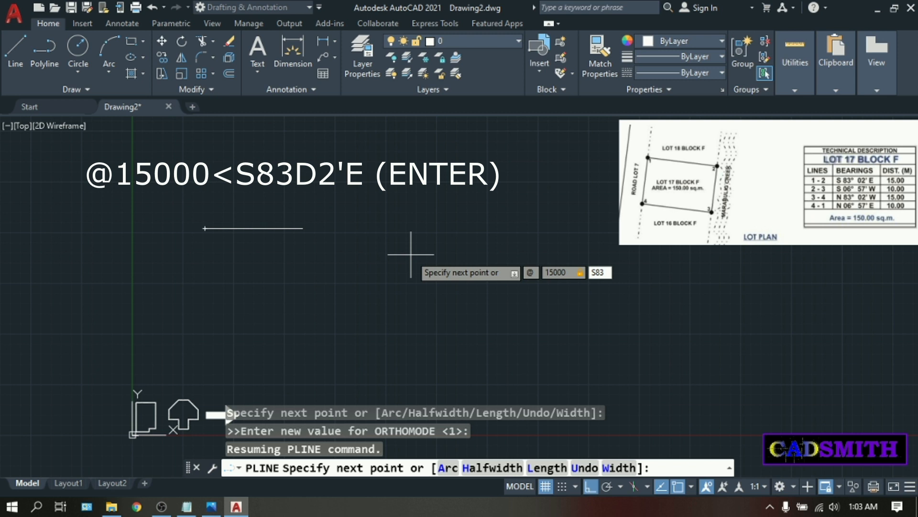
type("D")
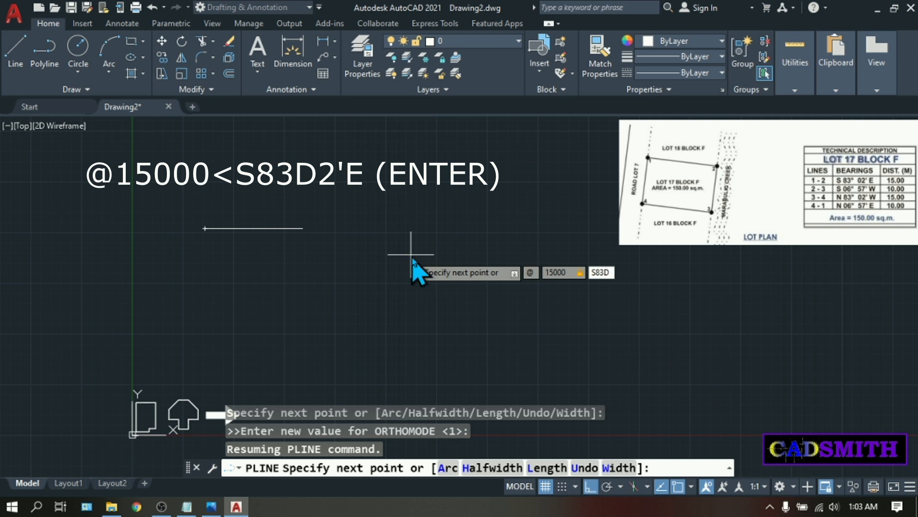
type("2'")
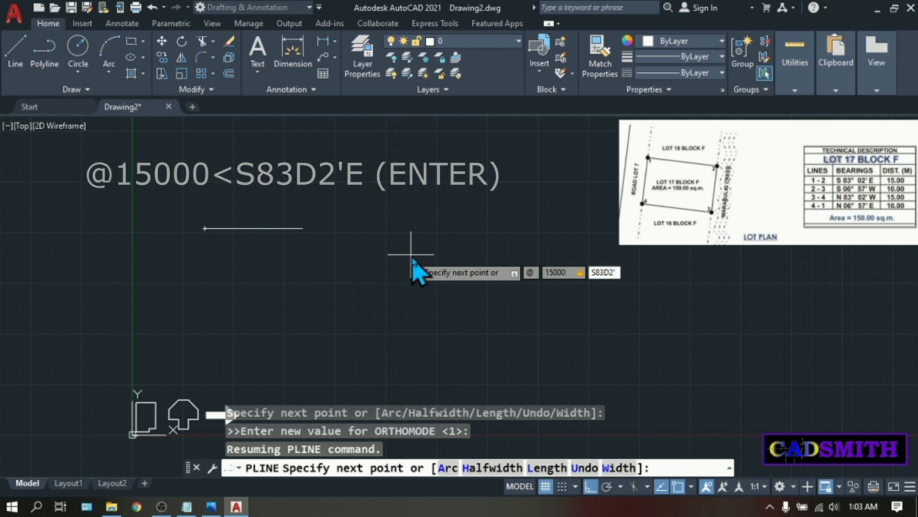
type("E")
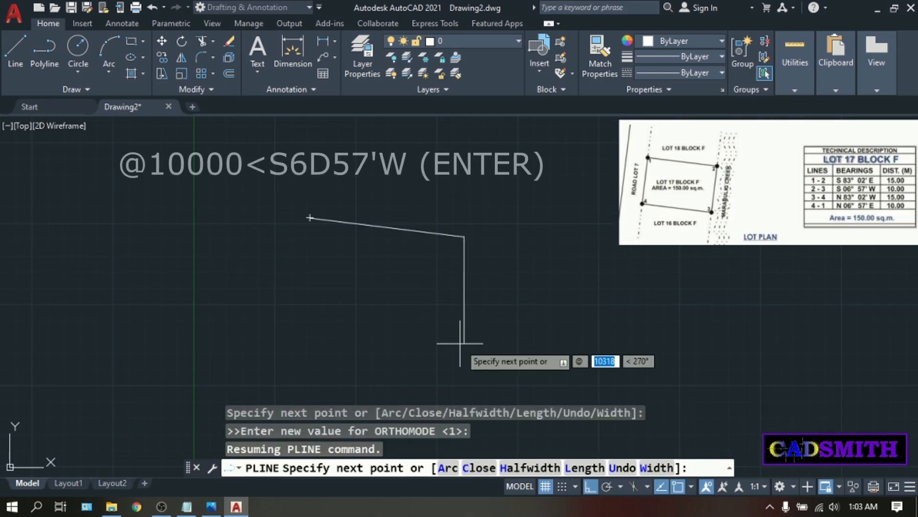
type("10000")
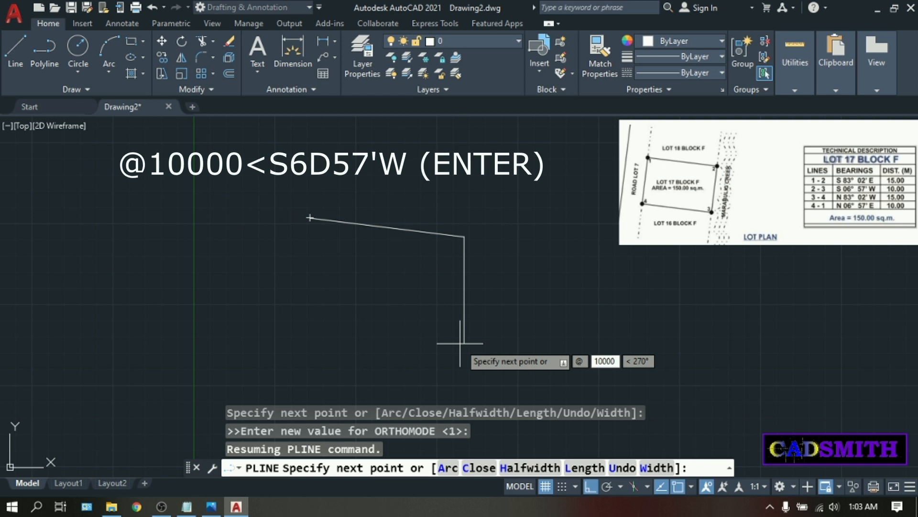
type("S6D57")
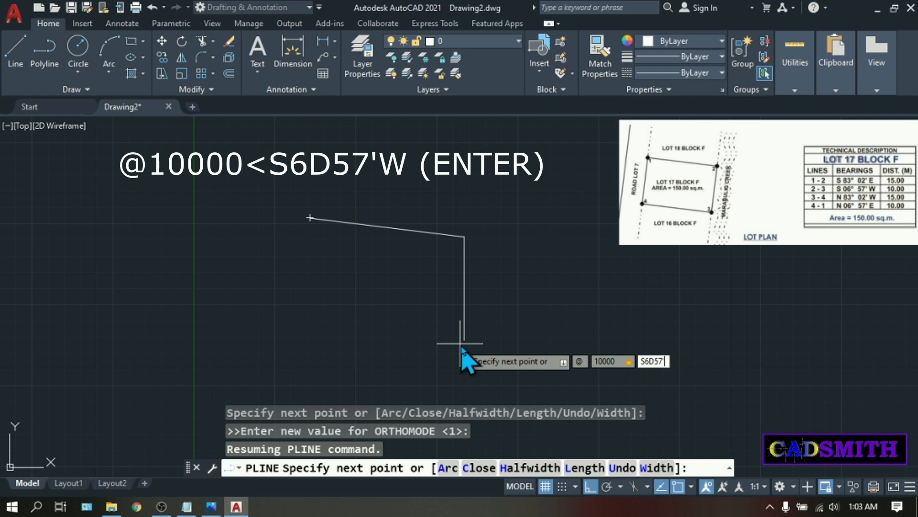
type("'W")
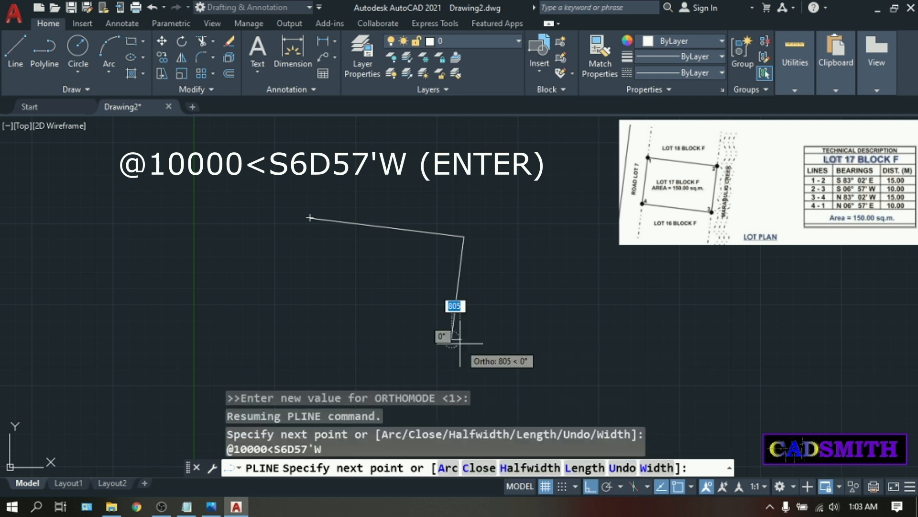
mouse_move(264, 339)
type("15000")
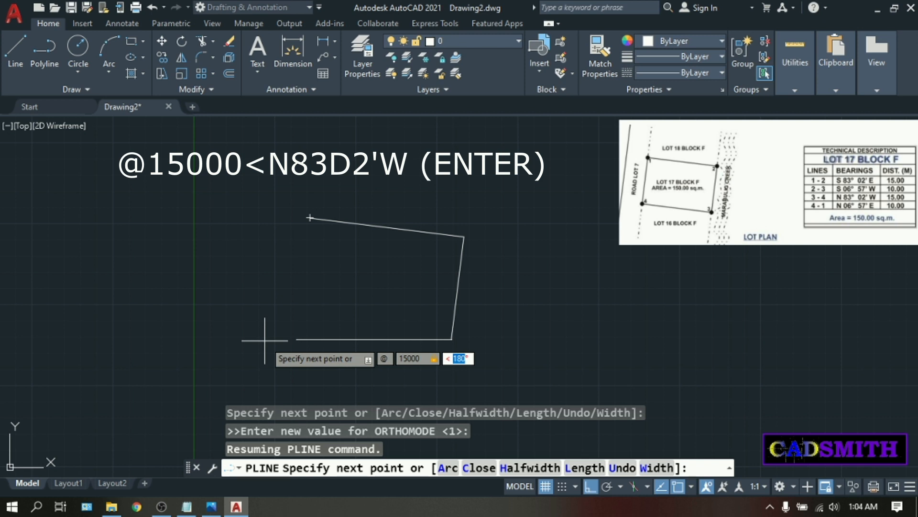
type("N83D")
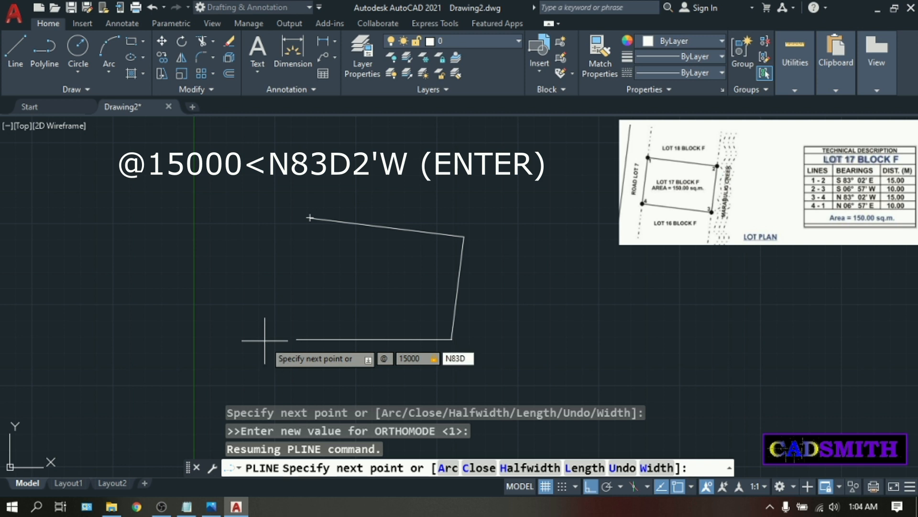
type("2'W")
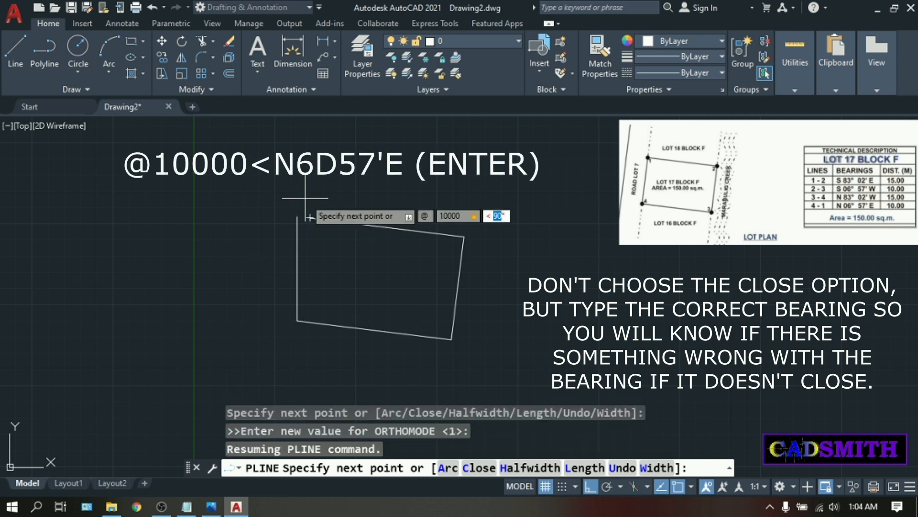
type("N6D")
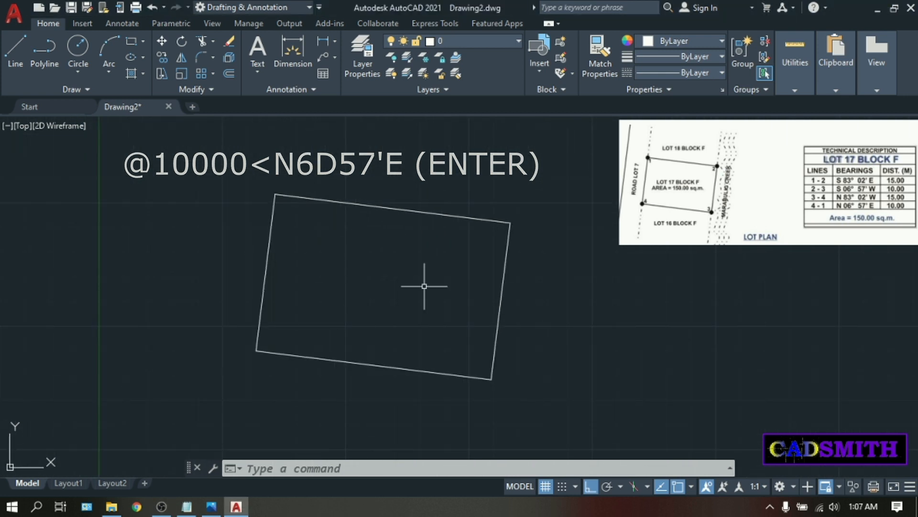
mouse_move(391, 251)
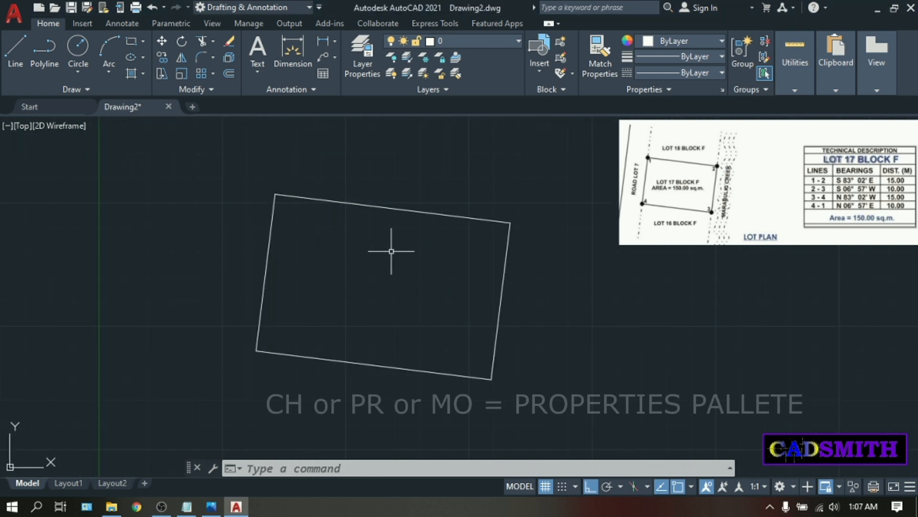
Check the lot polyline's properties with MO: area about 149,999,994 mm², length 50000.
type("MO")
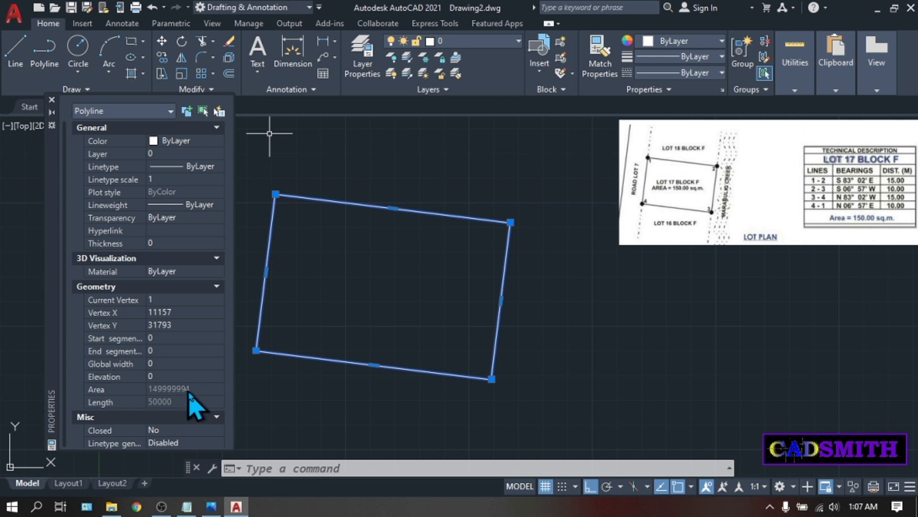
mouse_move(186, 407)
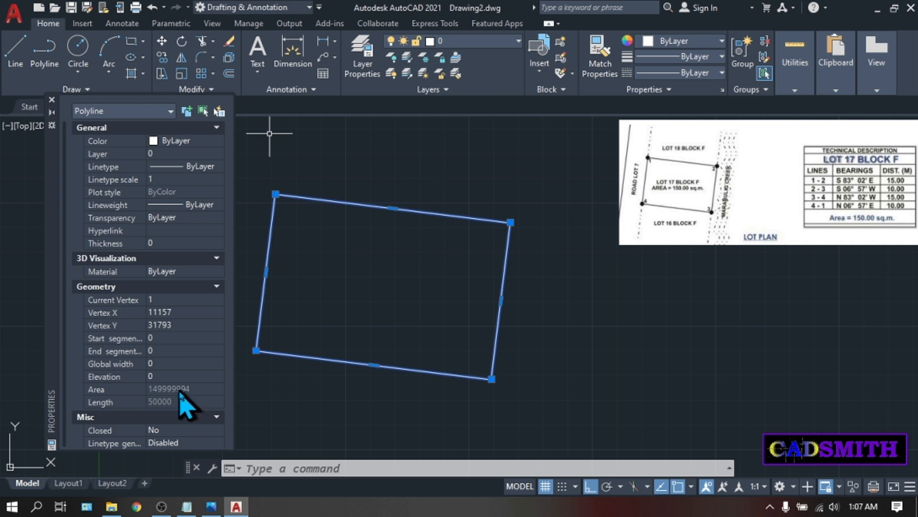